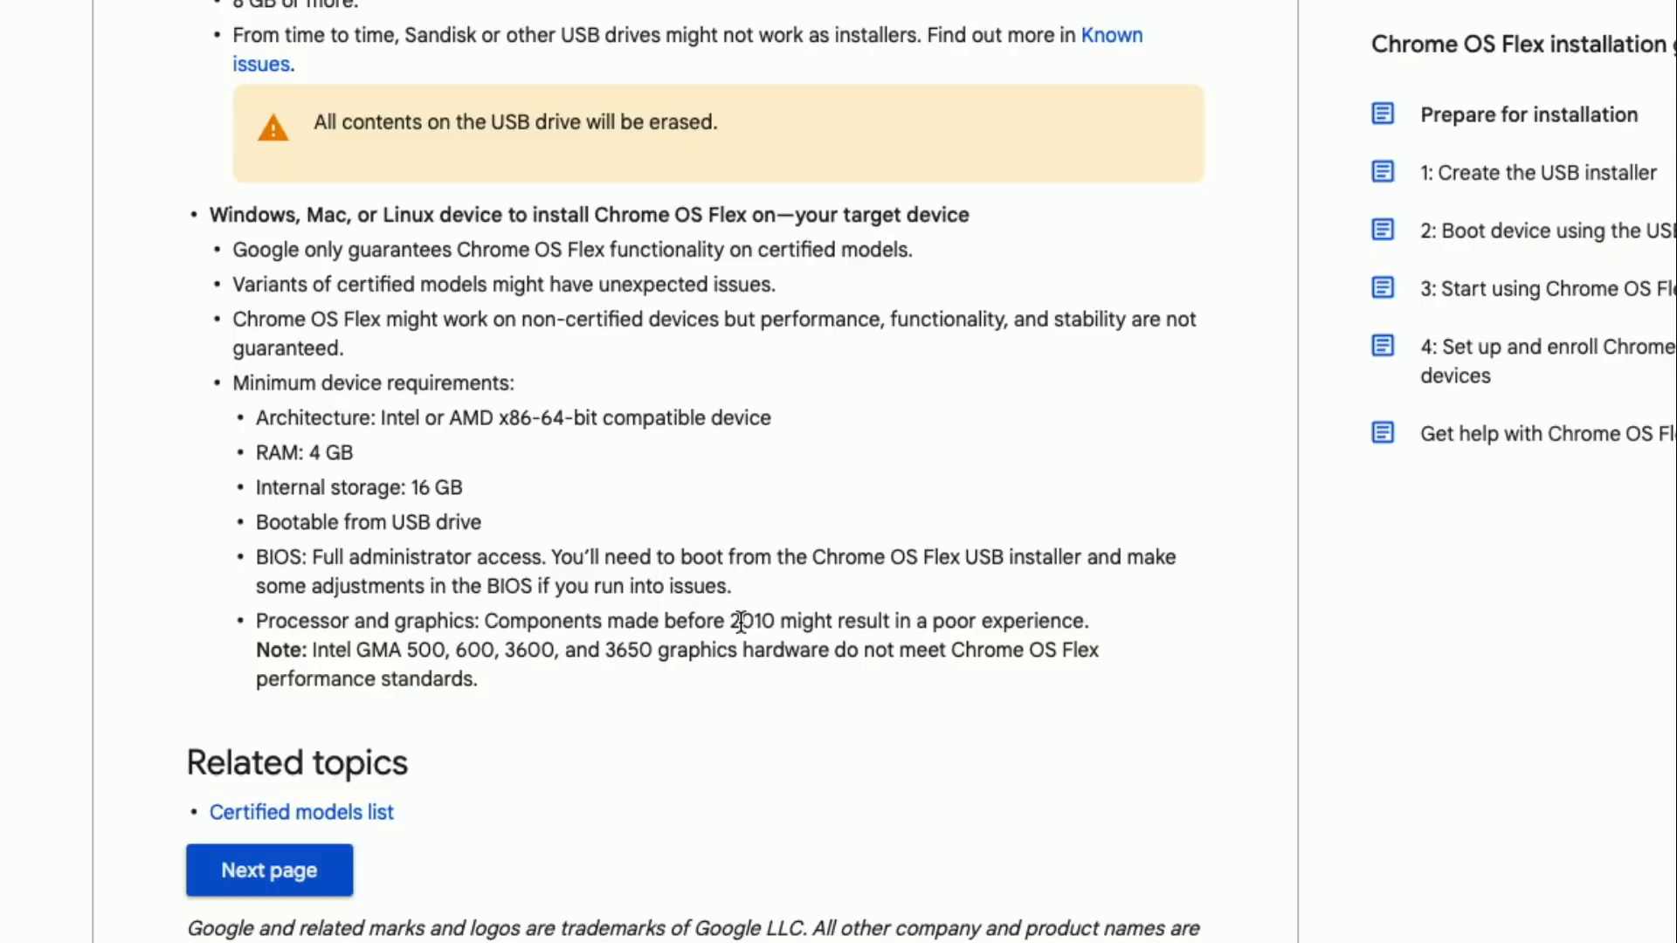
Step: Open the 'Certified models list' link from Related topics in a new tab
click(301, 813)
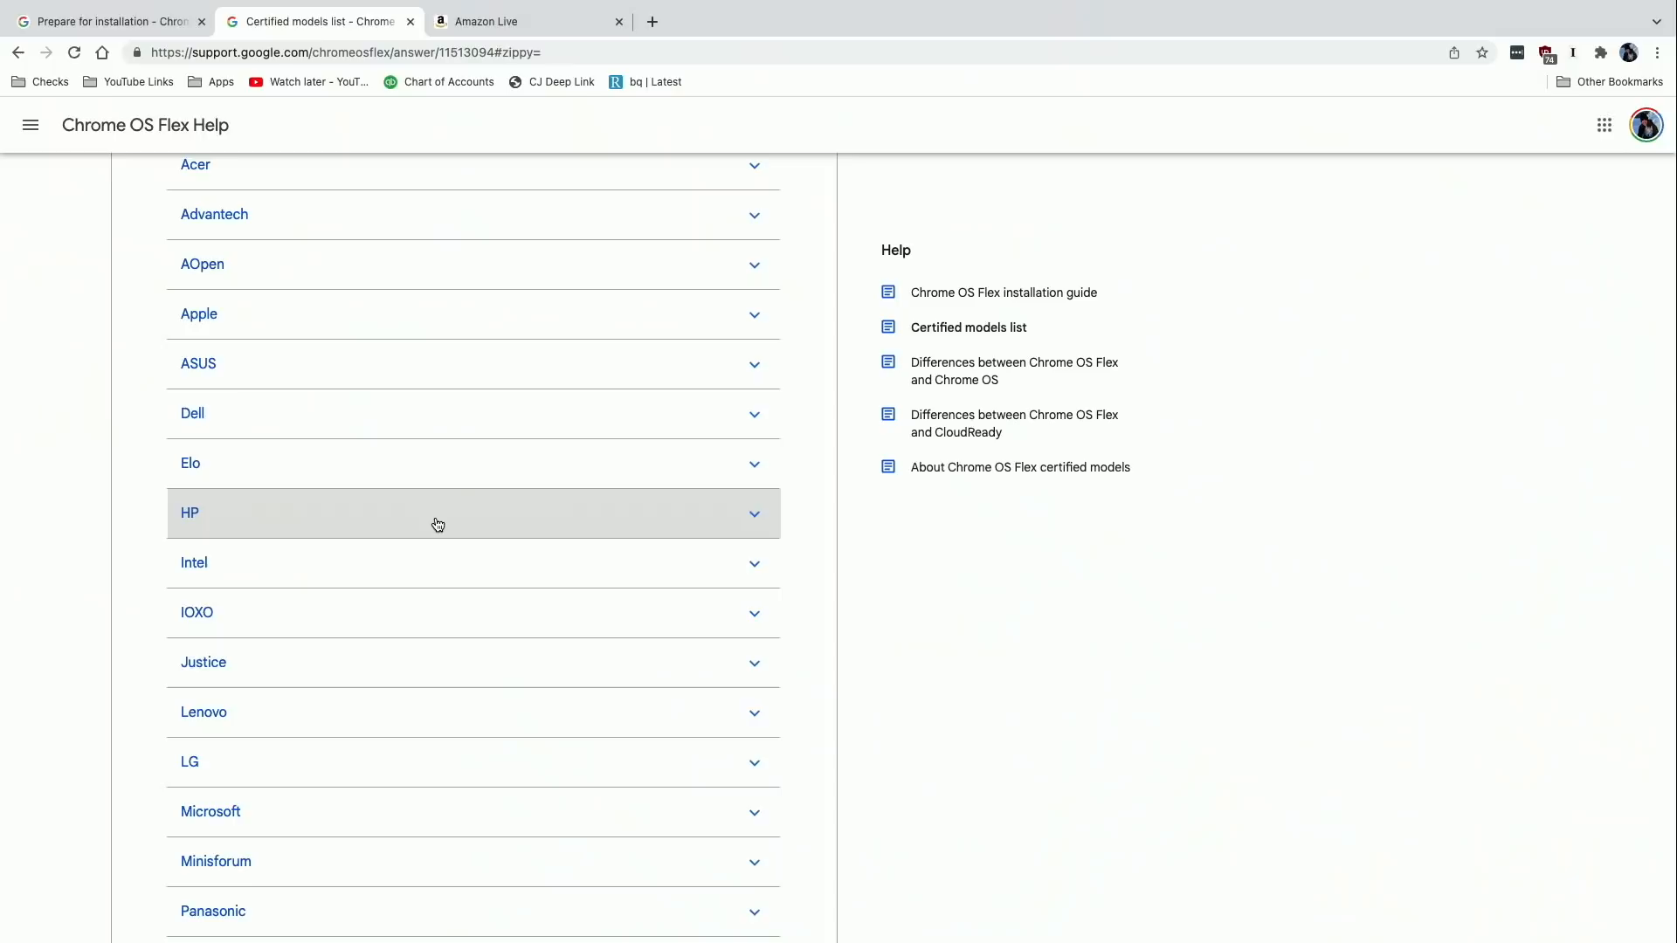
Step: Return to the installation guide tab to reach '1: Create the USB installer'
click(199, 314)
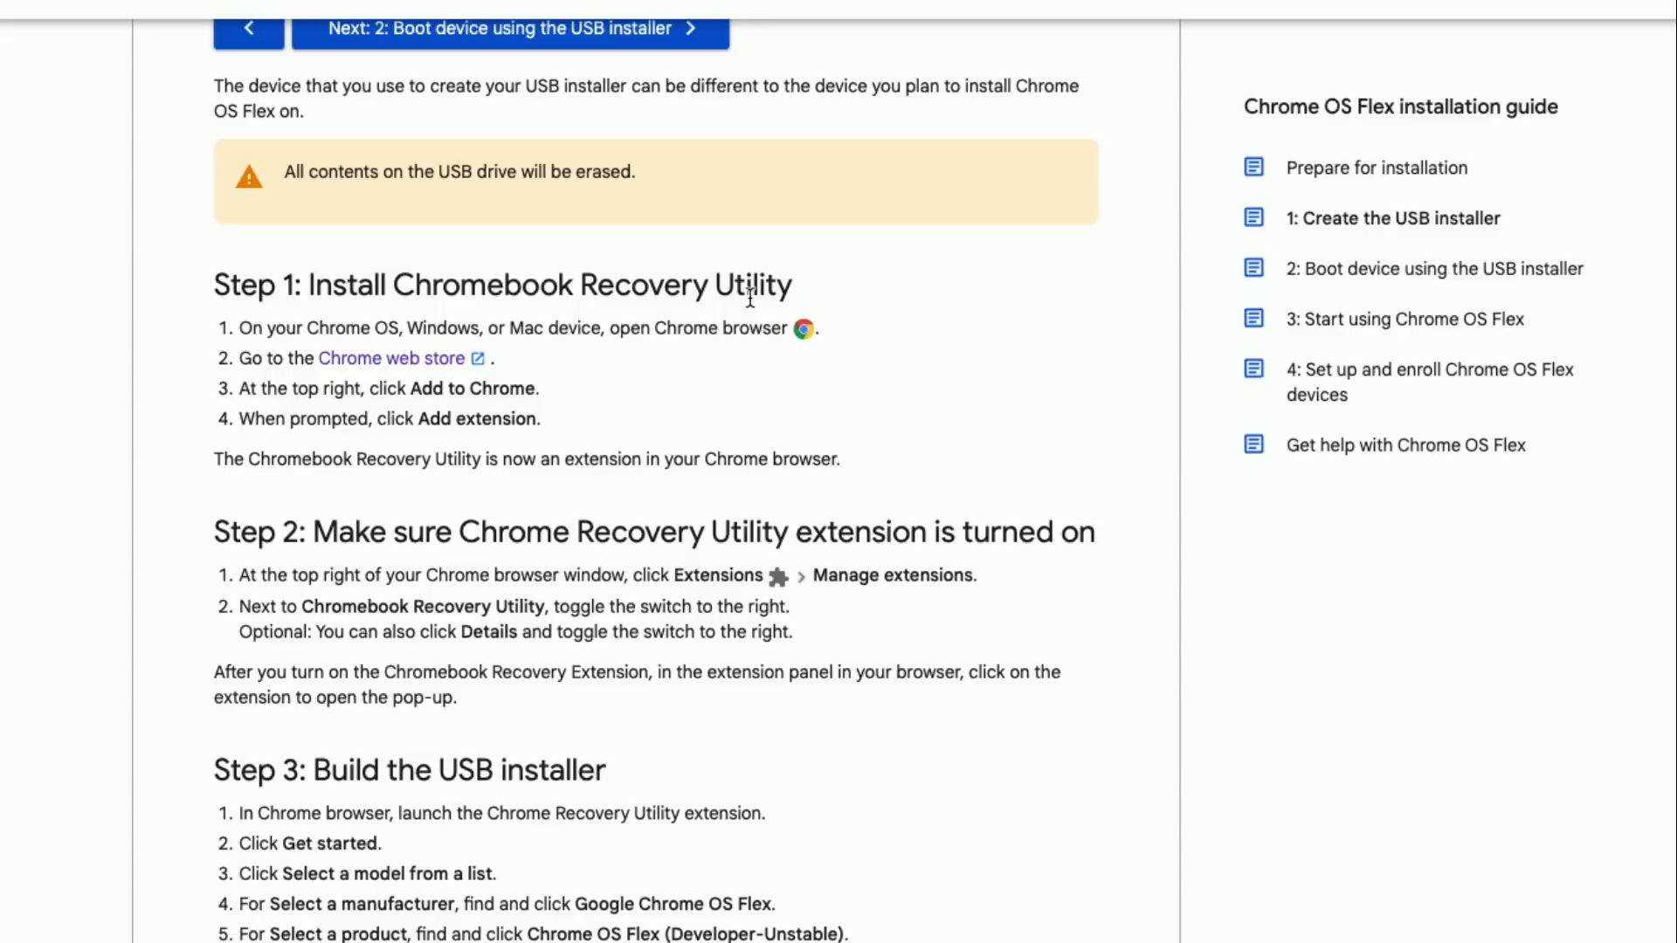
Step: Install the Chromebook Recovery Utility extension from the Web Store and return to the guide tab
click(389, 359)
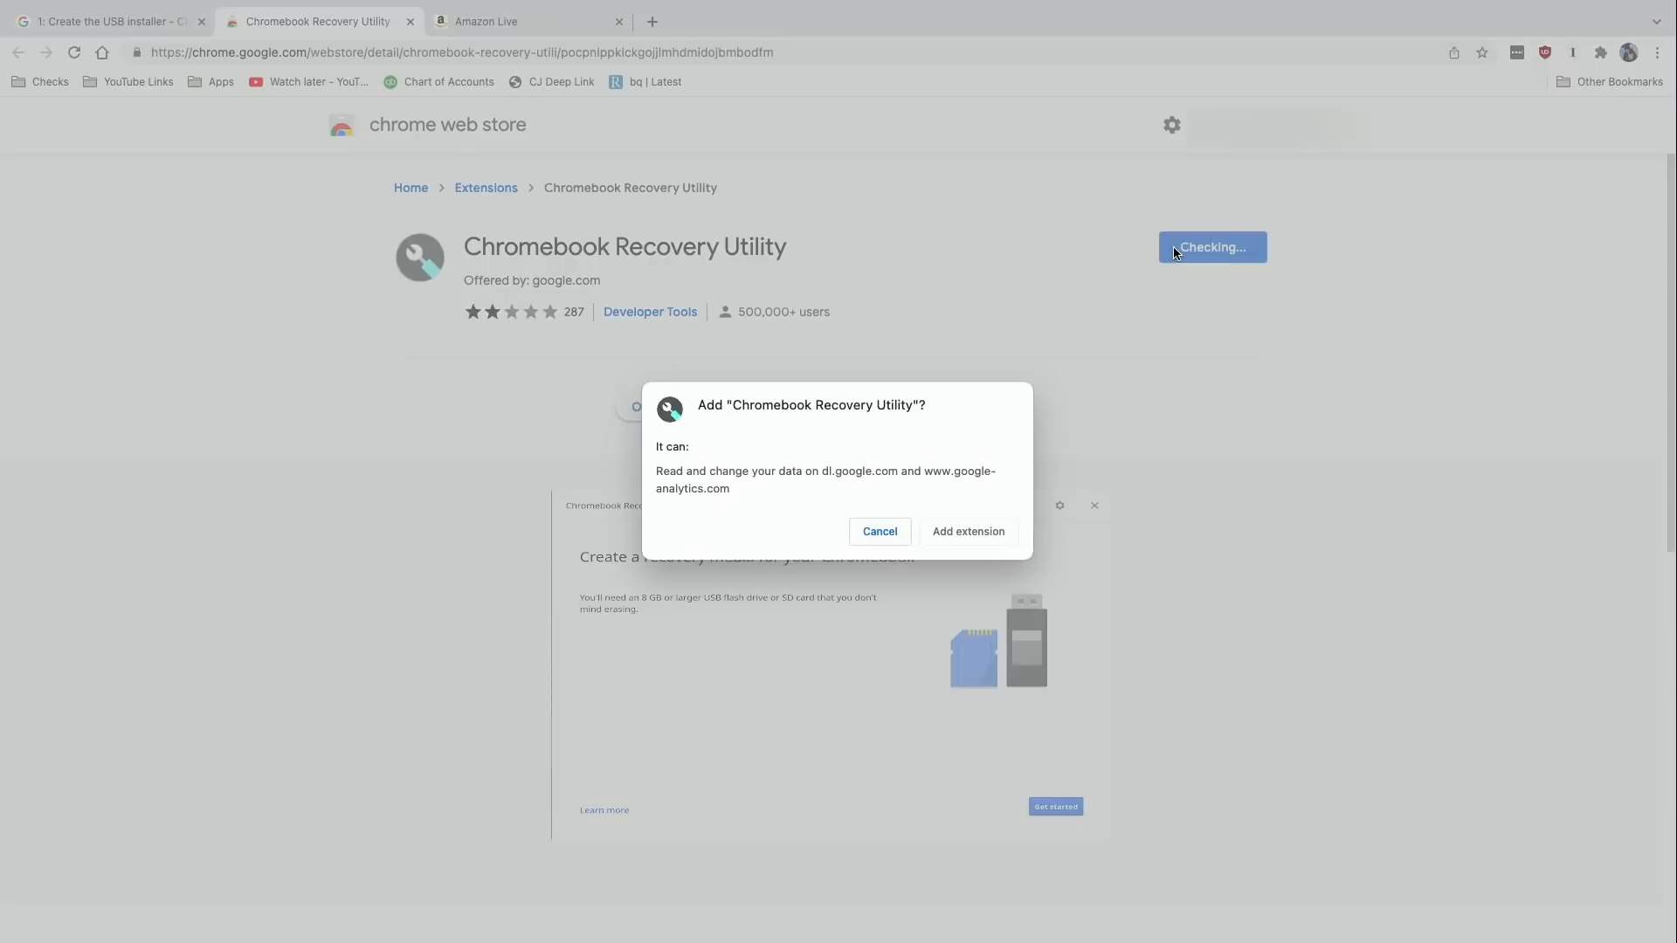
click(968, 531)
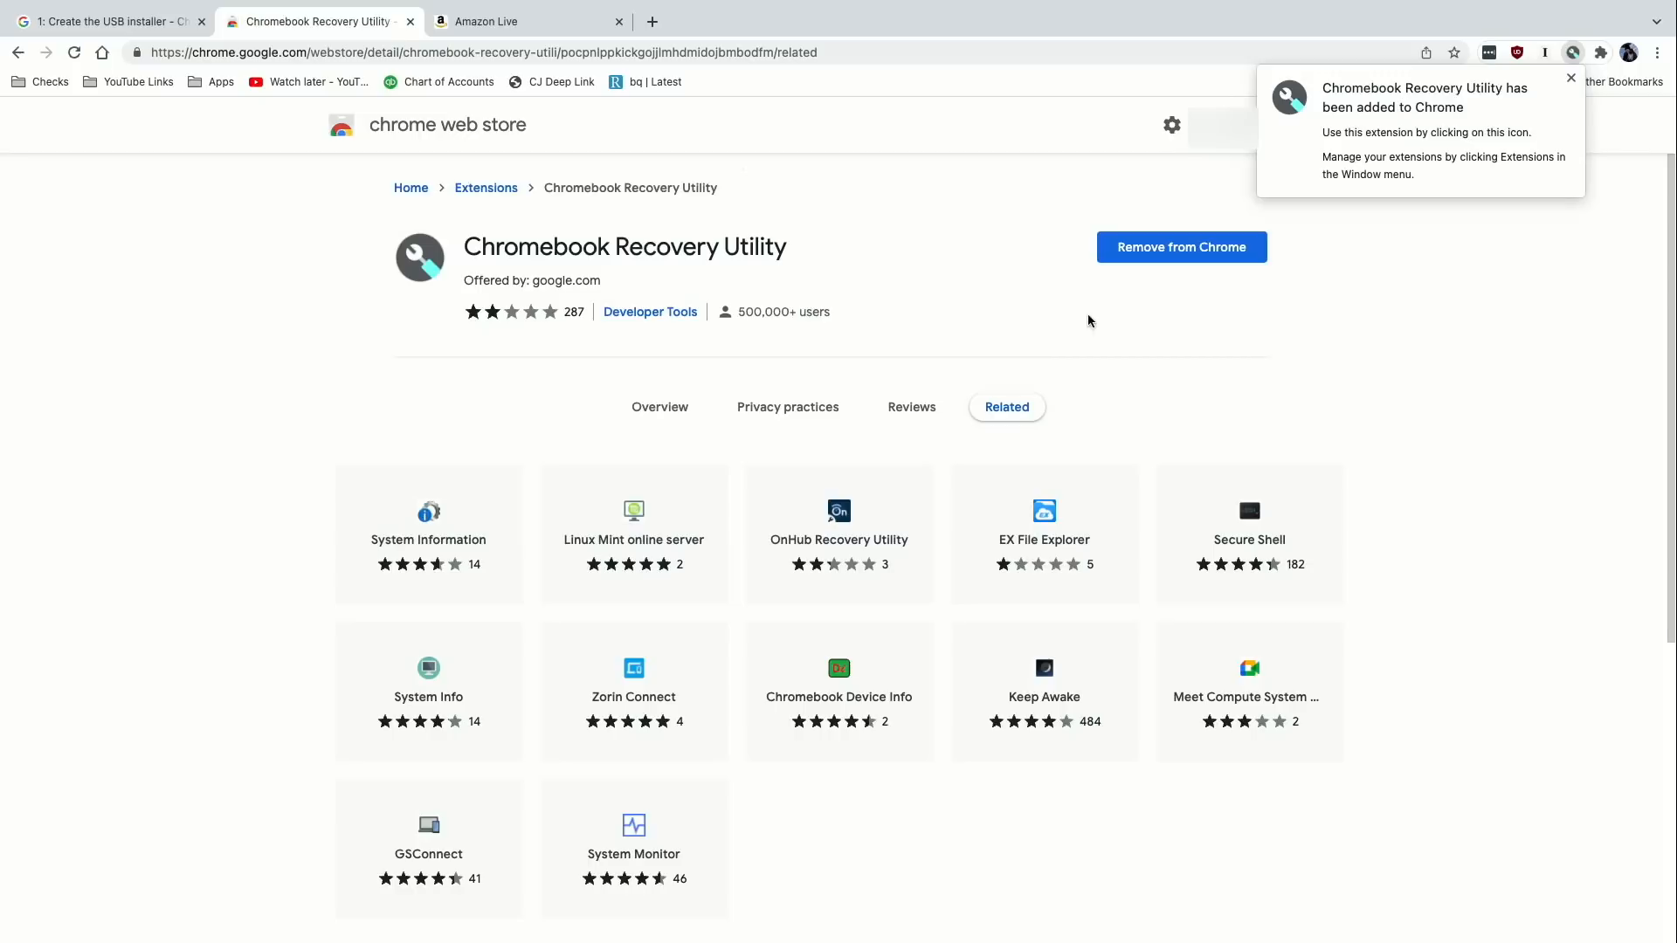
mouse_move(1476, 280)
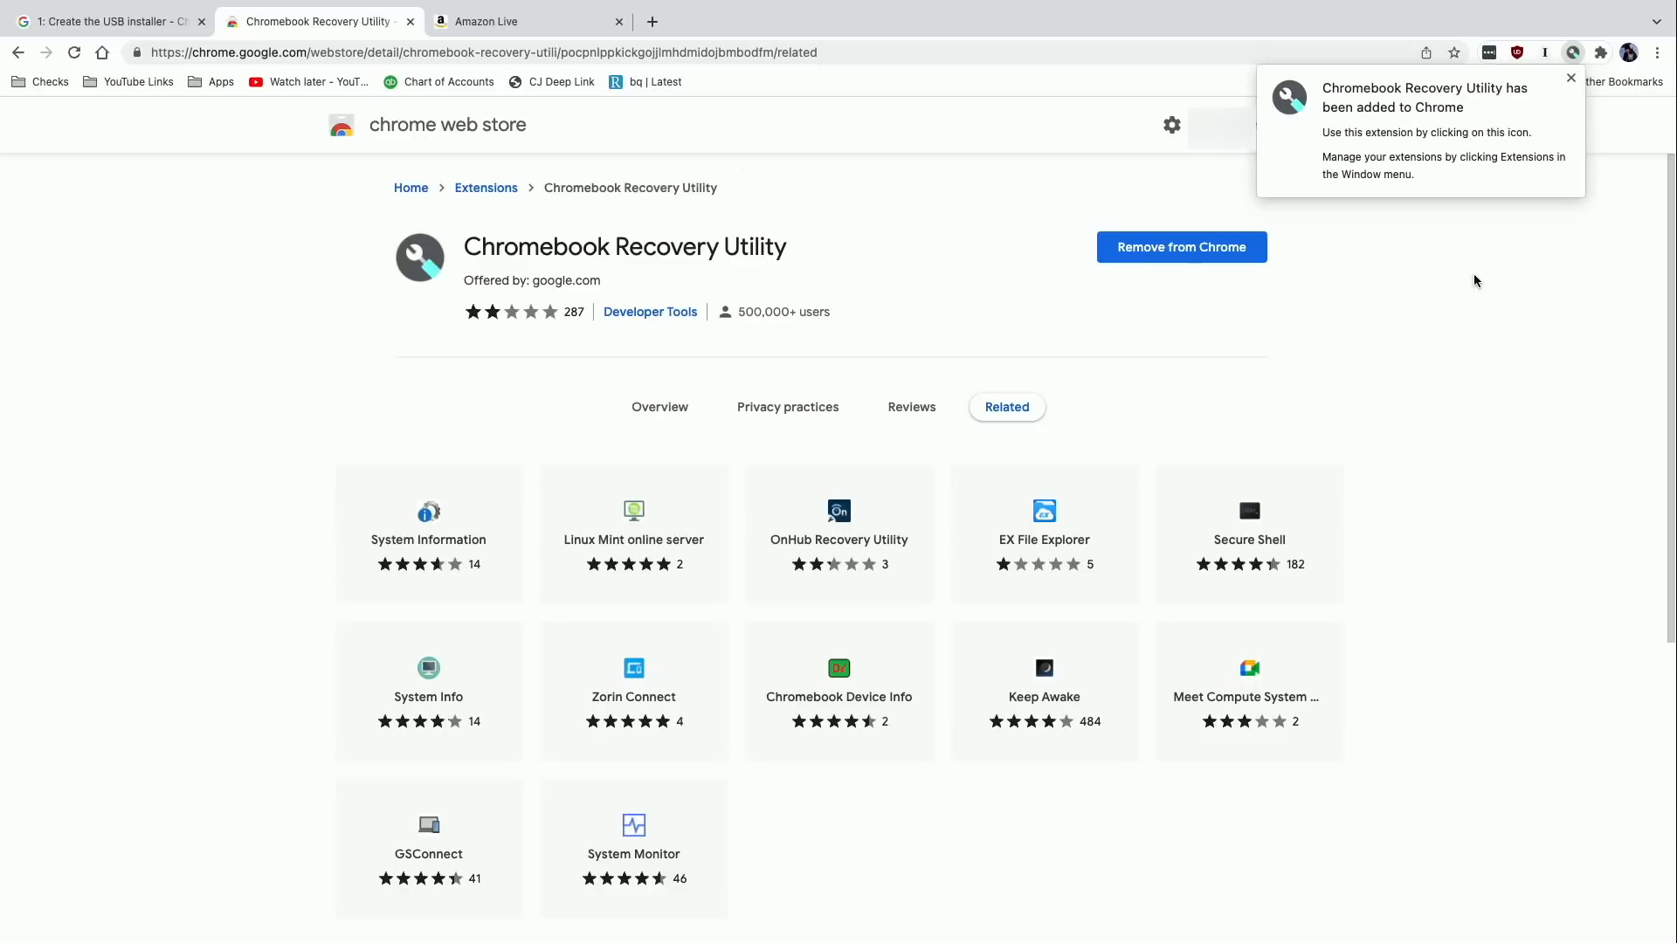
click(1571, 78)
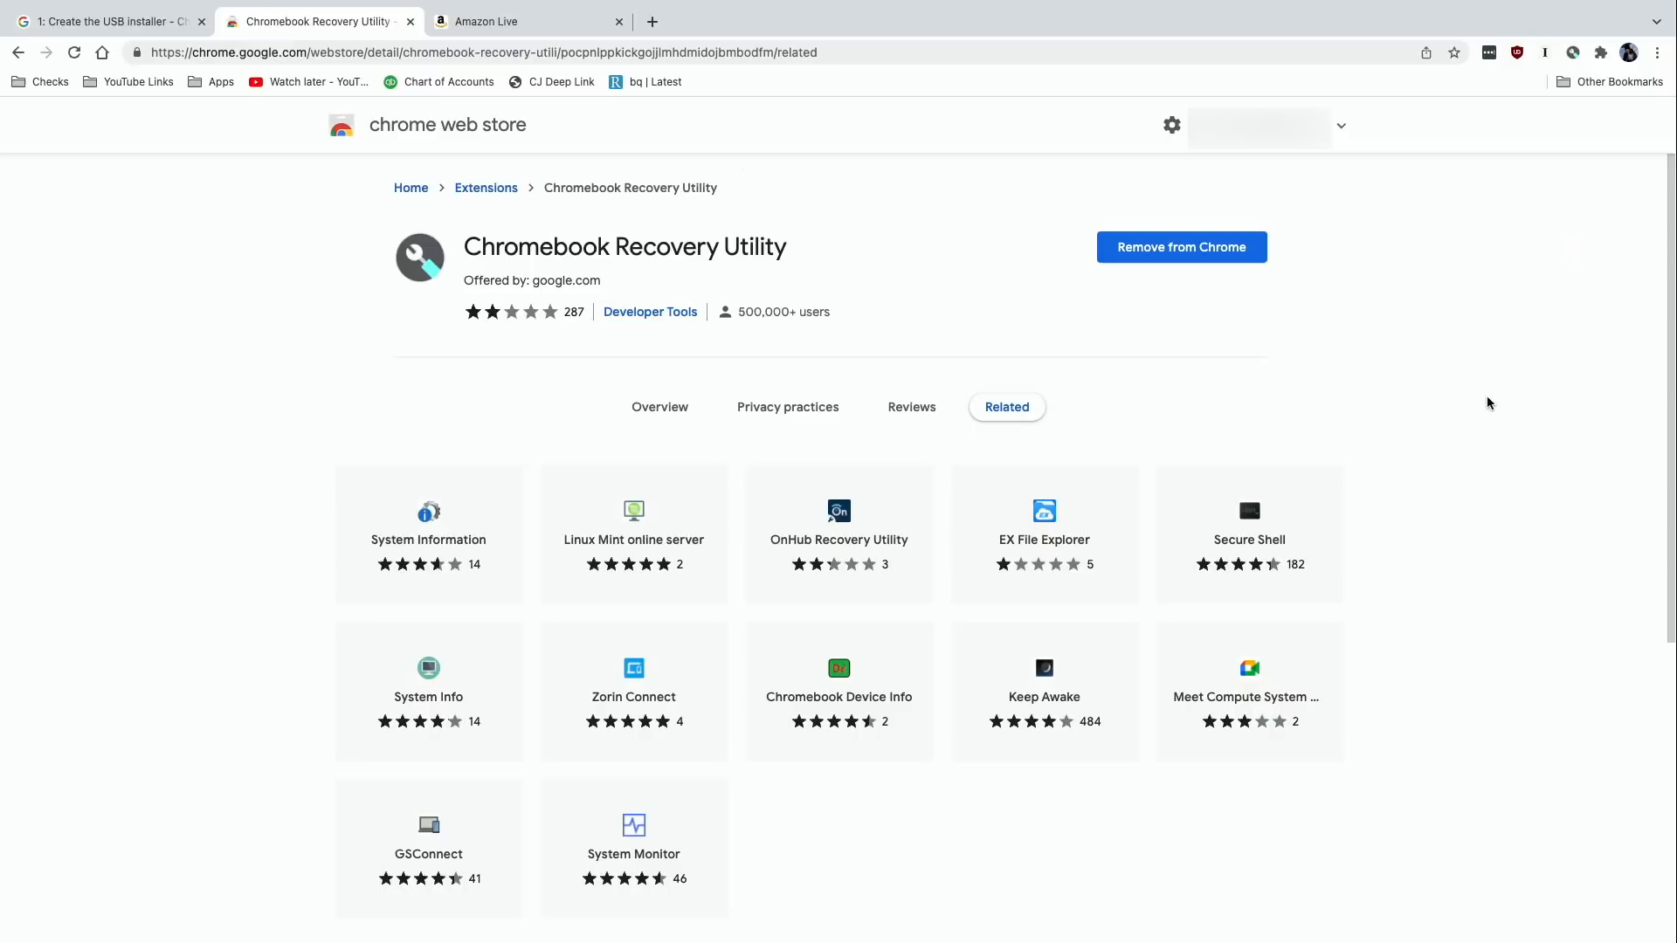
click(105, 21)
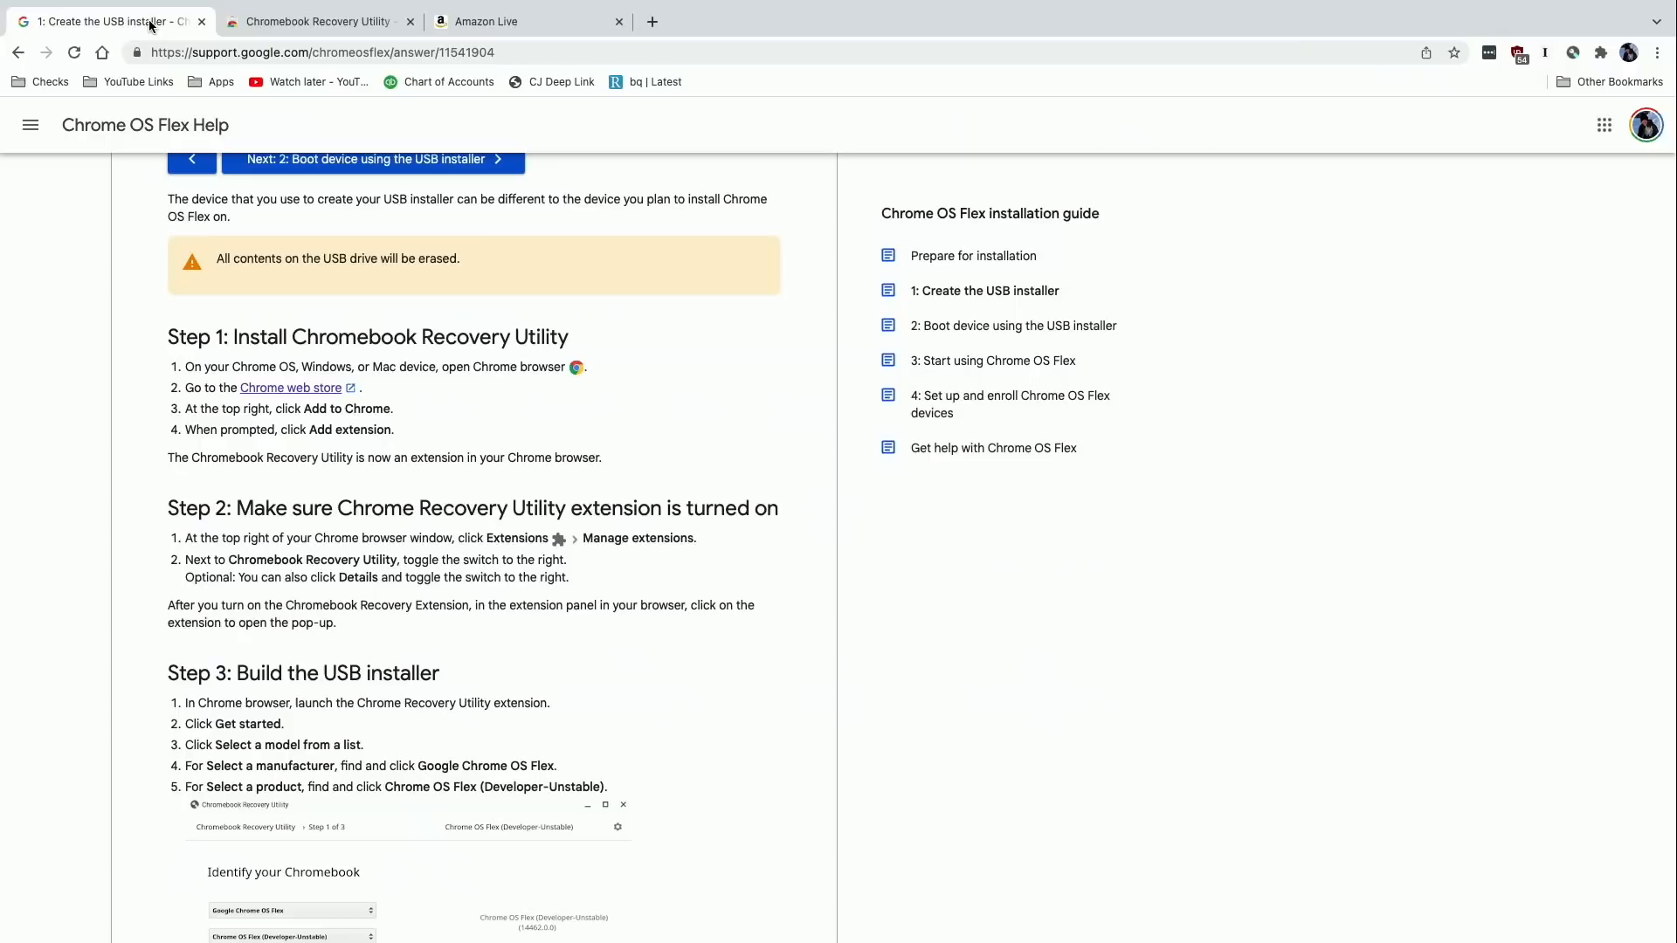
Step: Scroll the guide and launch Chromebook Recovery Utility from the Extensions menu
scroll(down, 3)
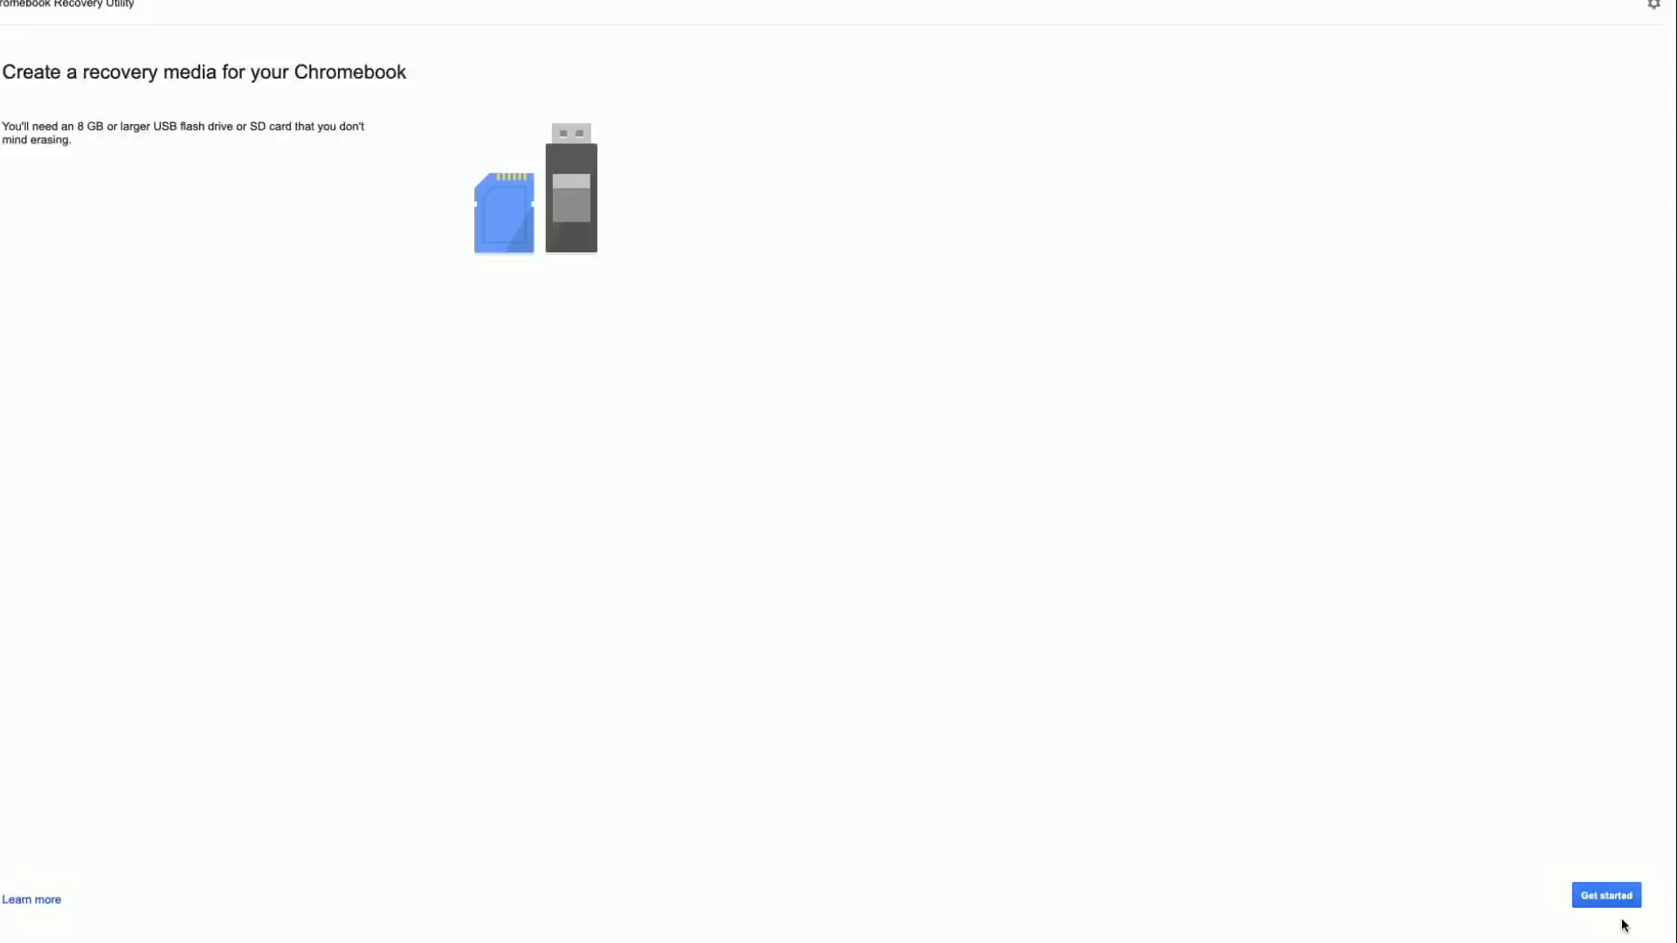
Step: Select manufacturer Google Chrome OS Flex and product Chrome OS Flex (Developer-Unstable), then continue
click(1607, 895)
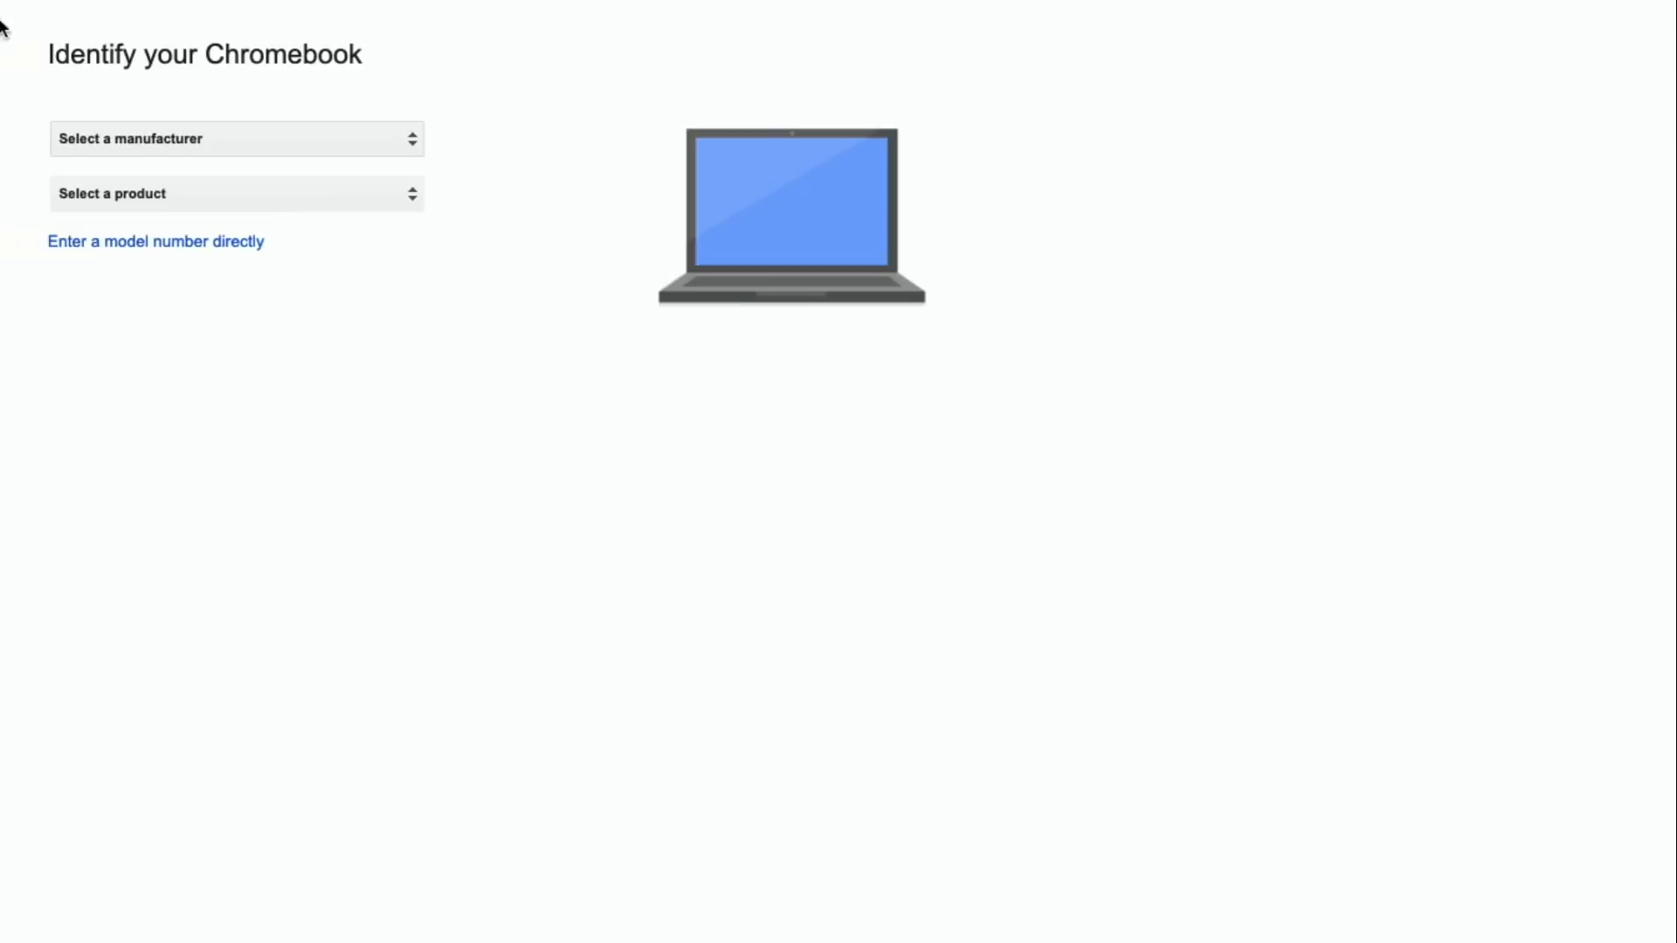
click(235, 138)
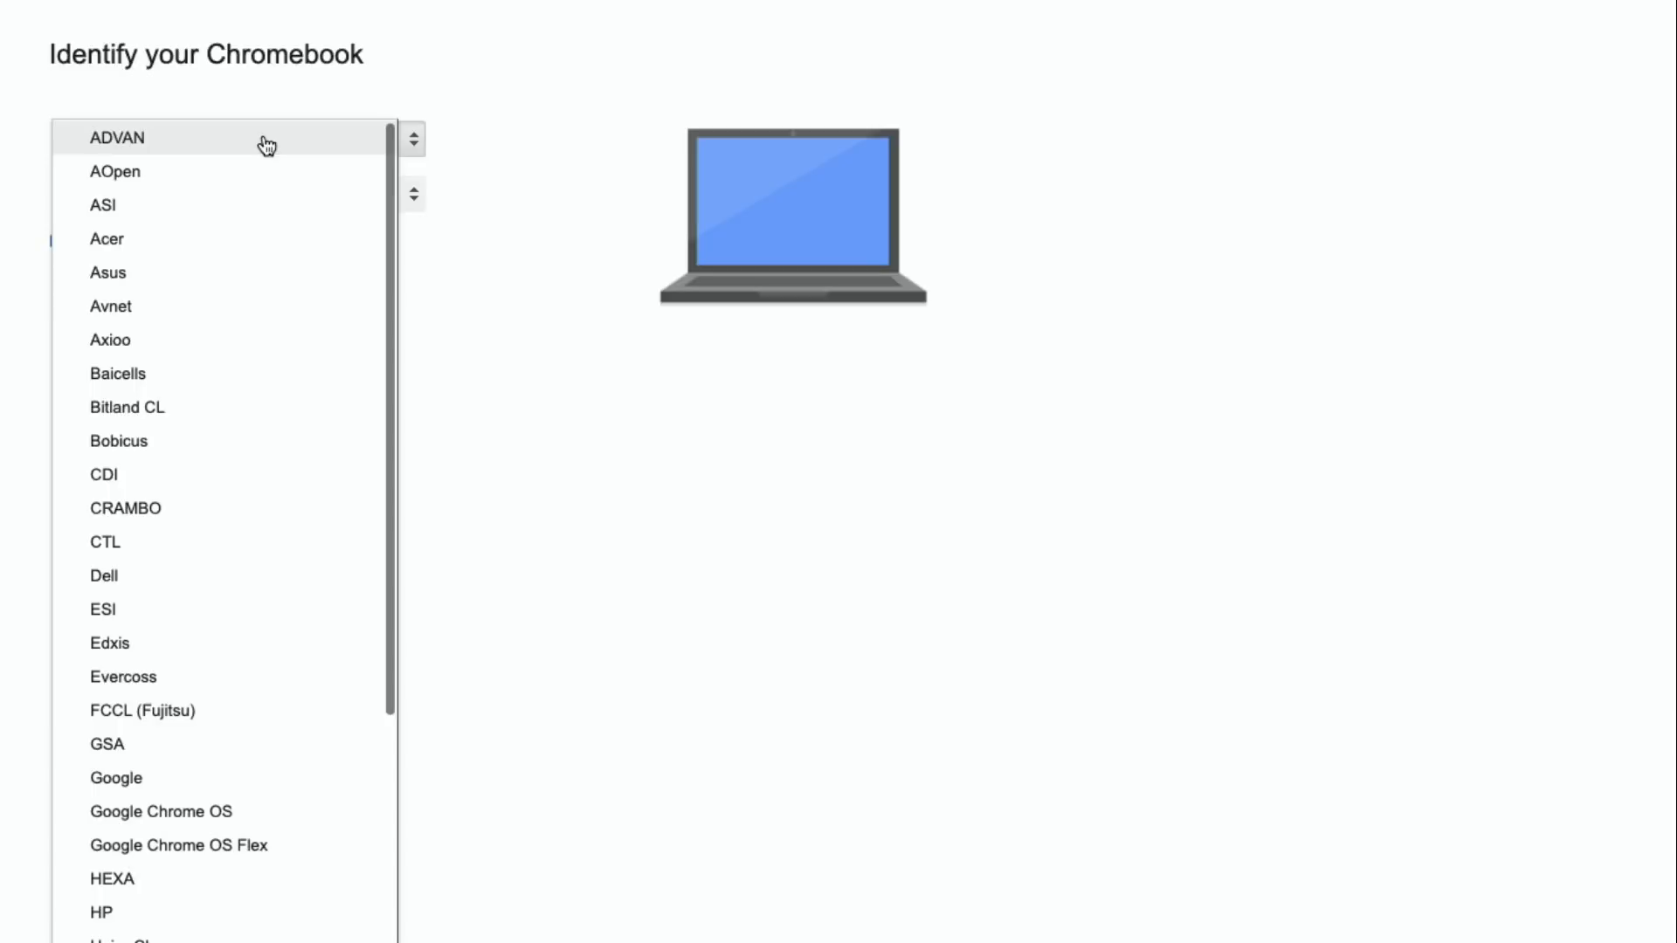
mouse_move(321, 855)
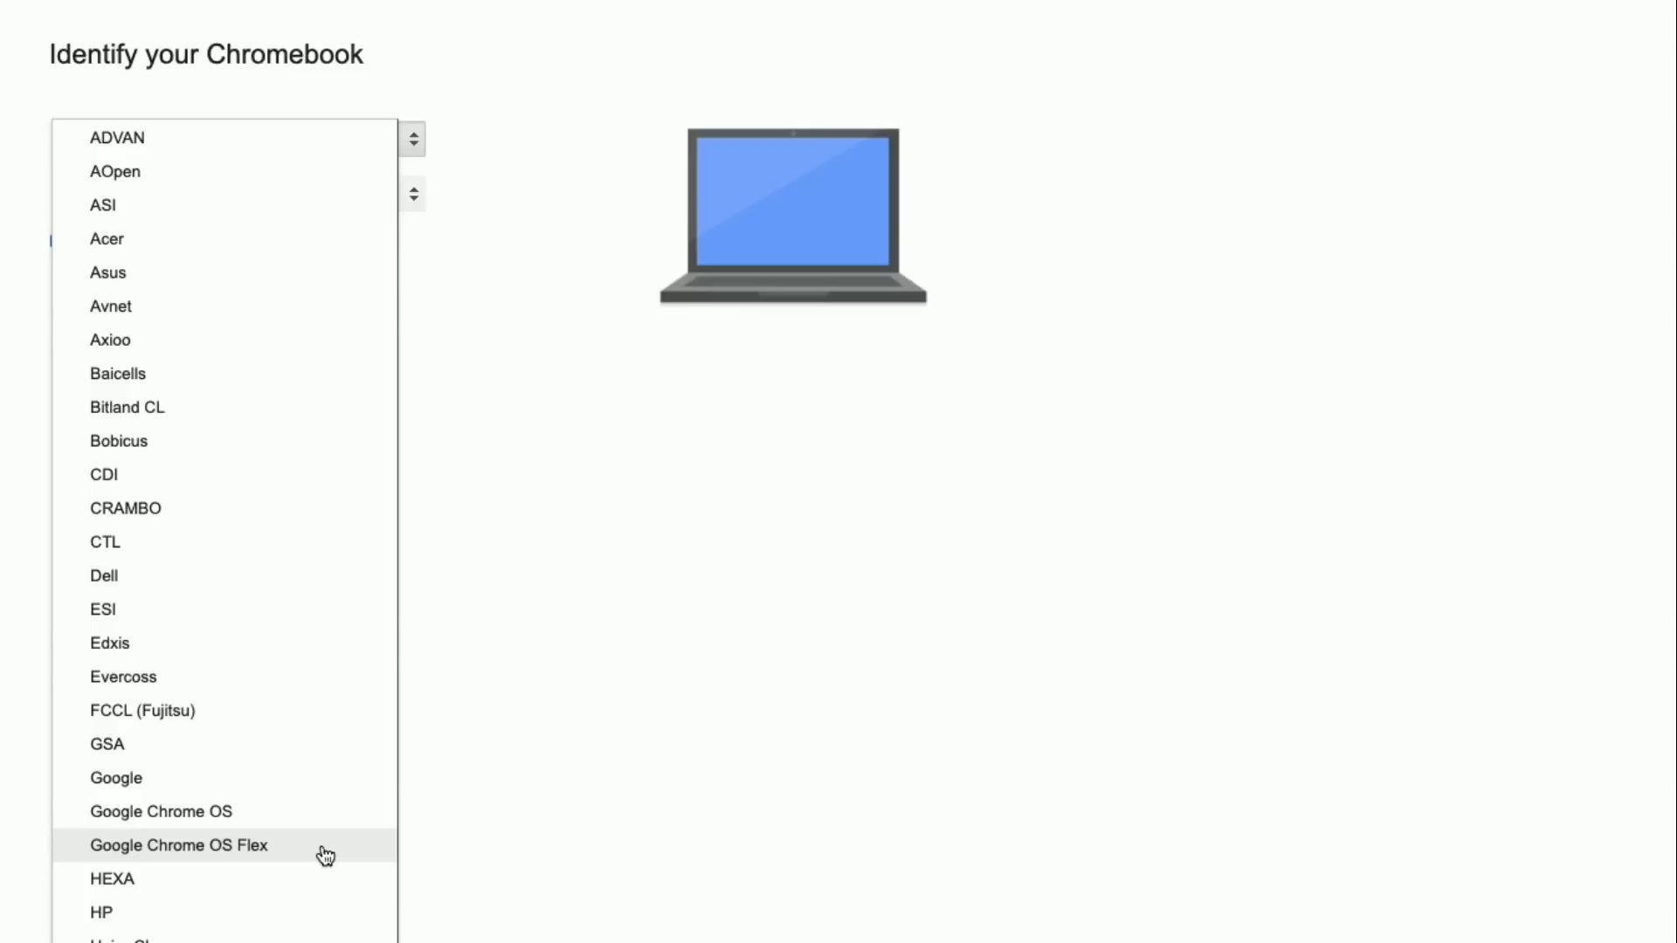
click(178, 845)
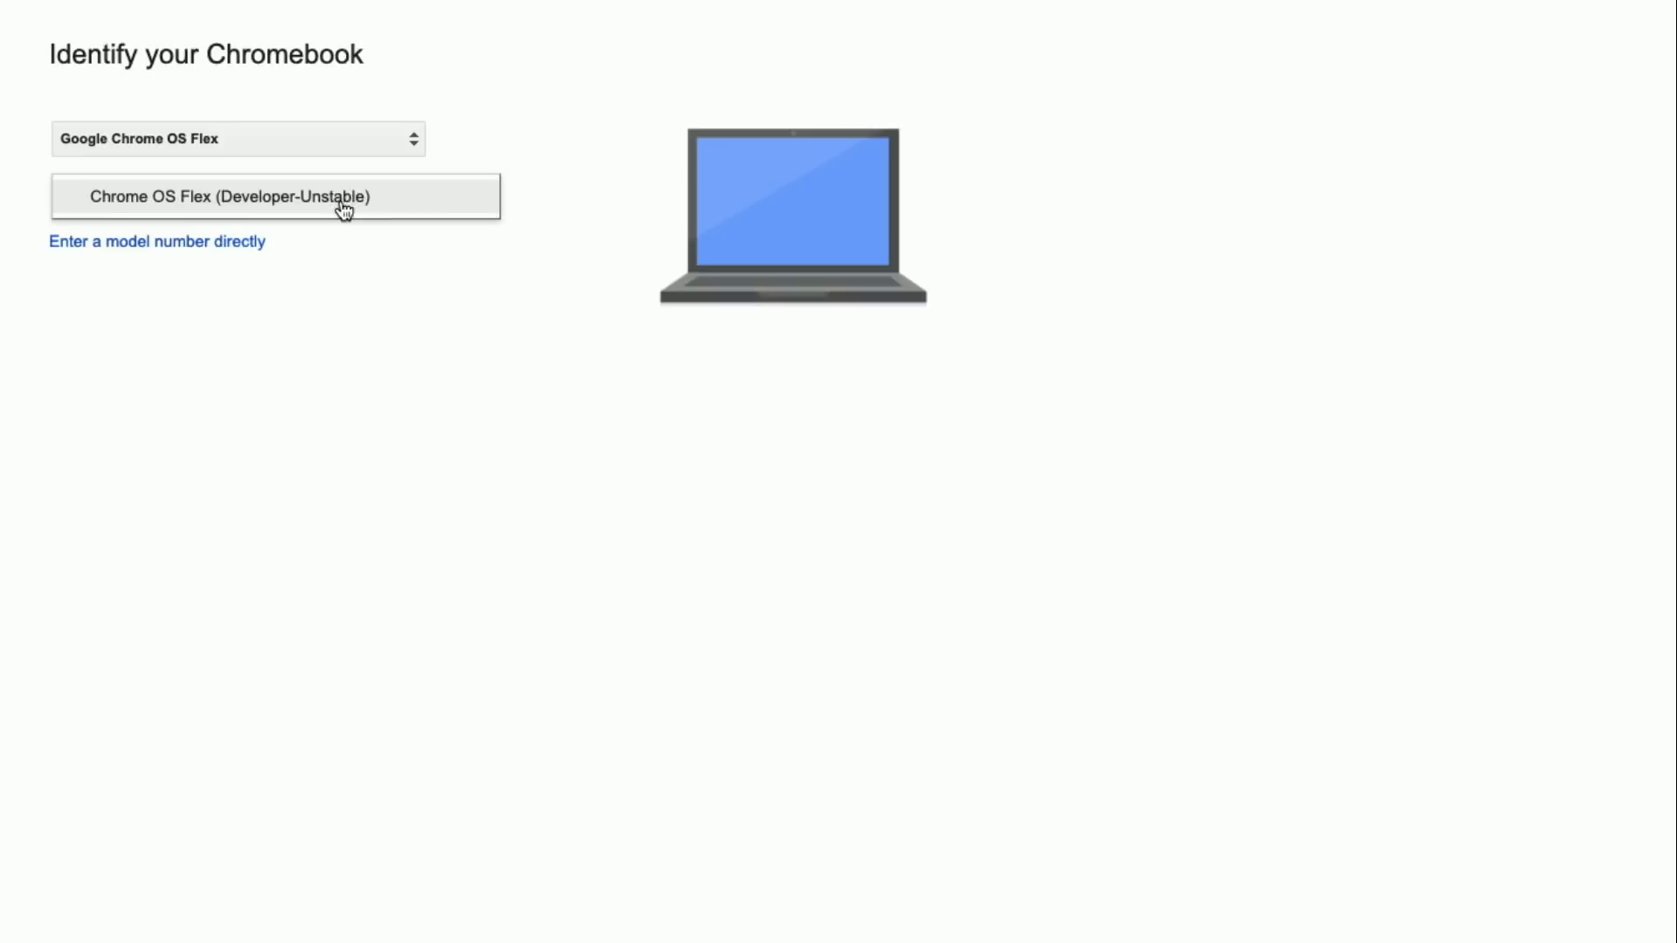
click(222, 196)
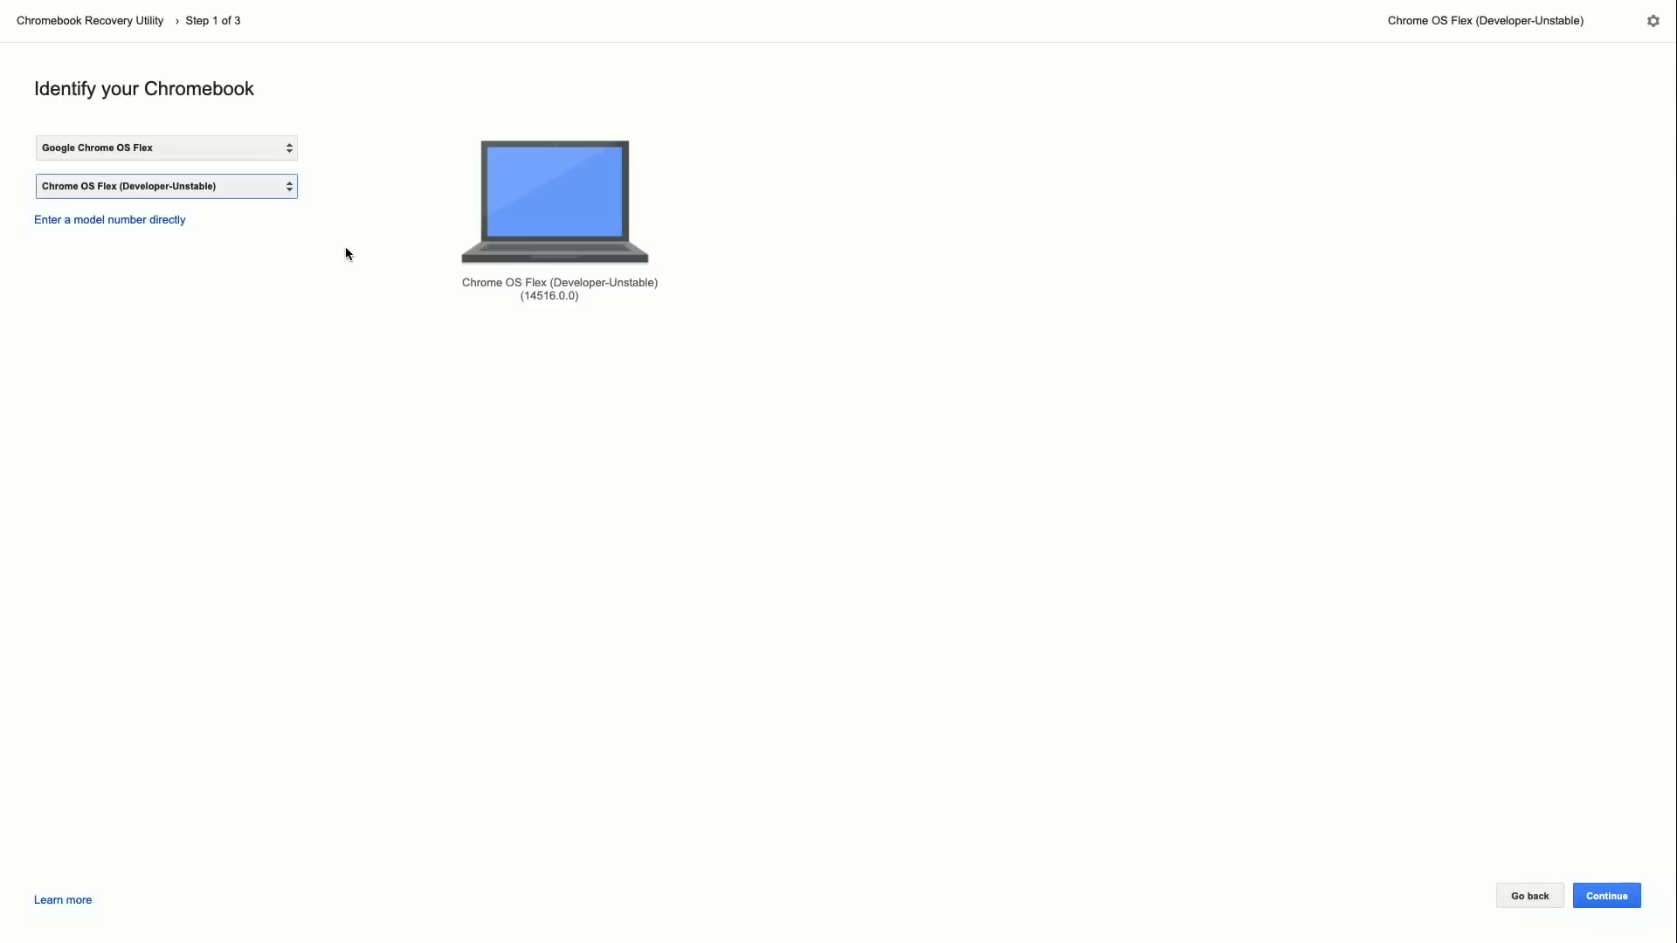
click(1606, 895)
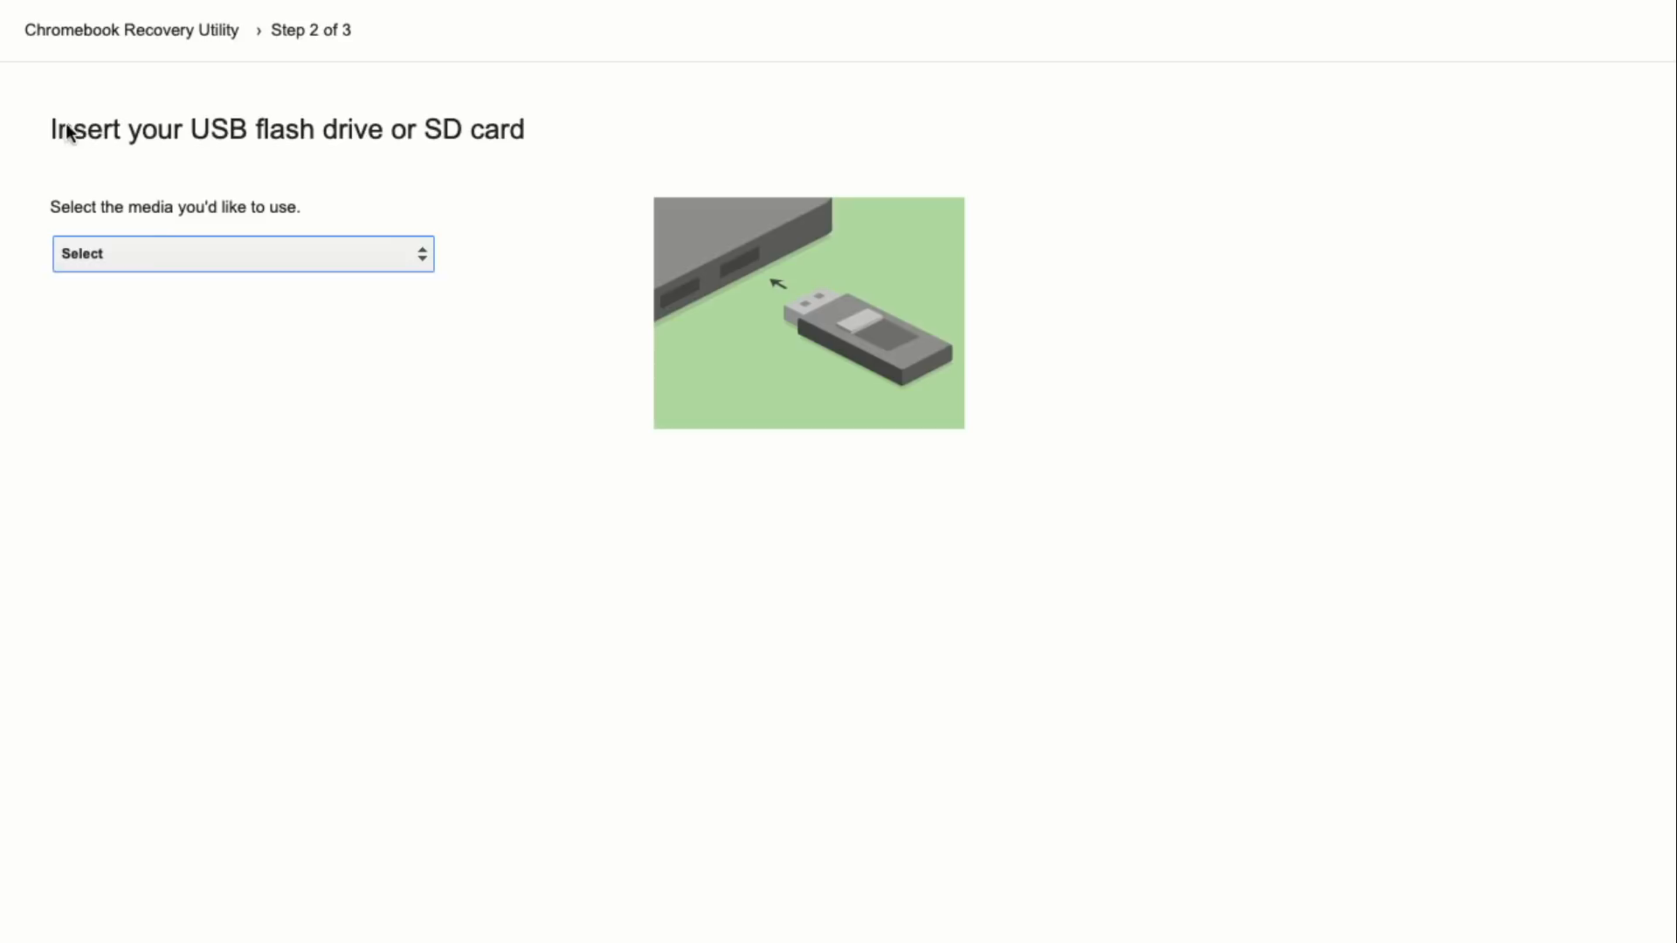
Step: Pick USB SanDisk 3.2Gen1 - 114.6 GB as recovery media and continue
click(243, 254)
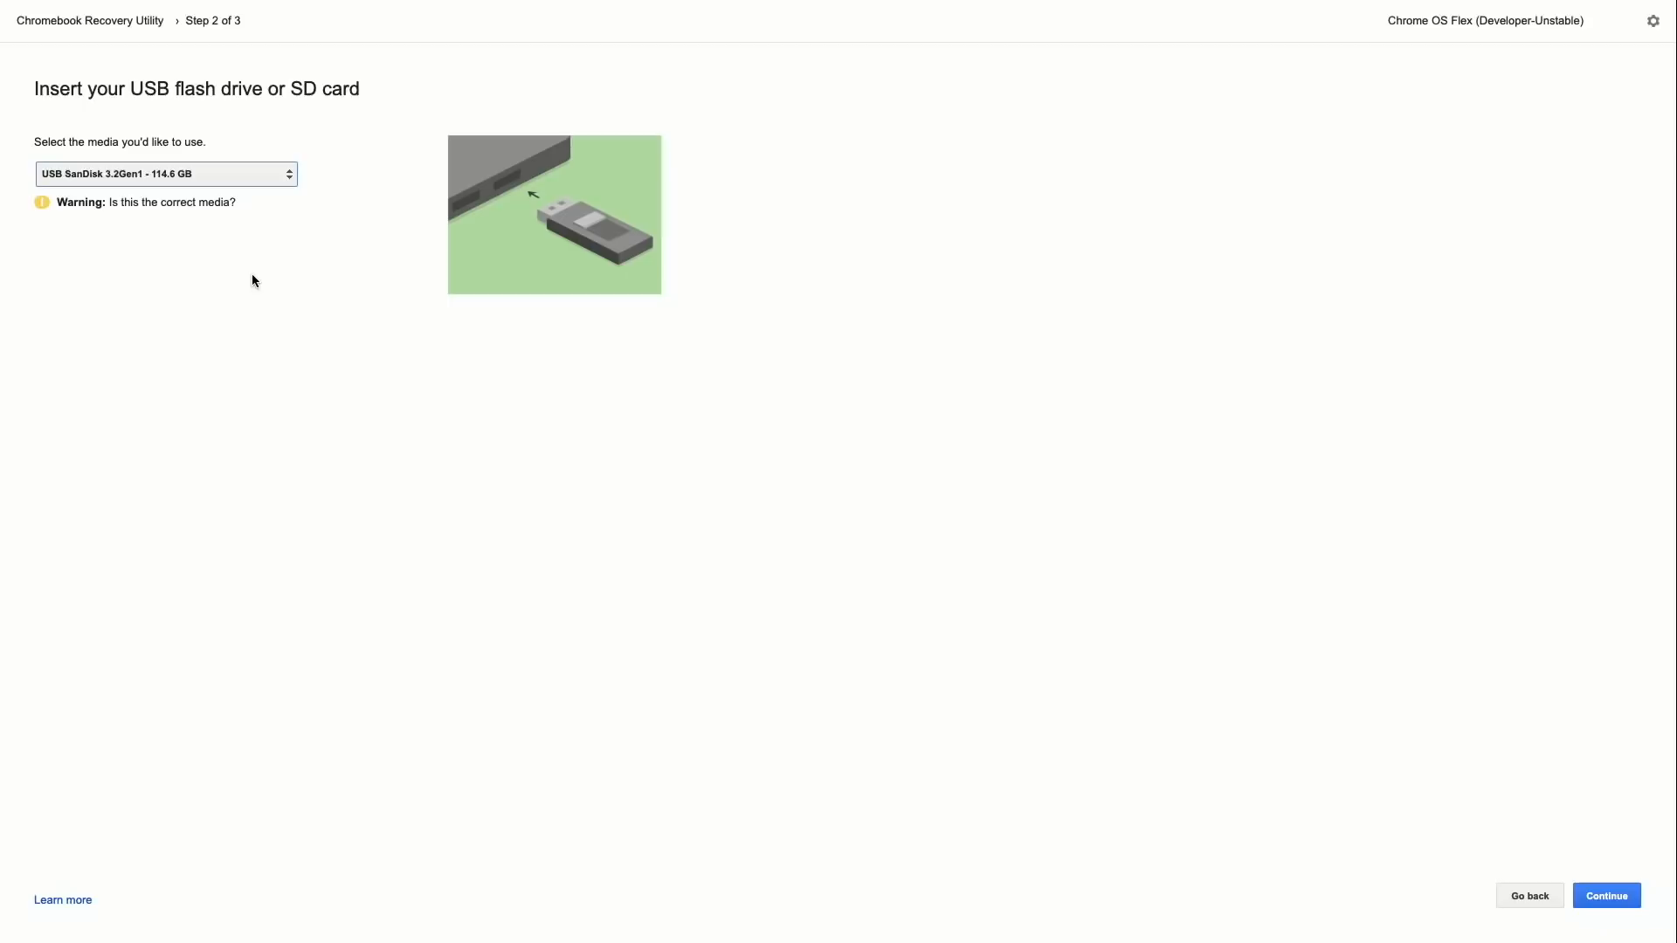
click(1607, 895)
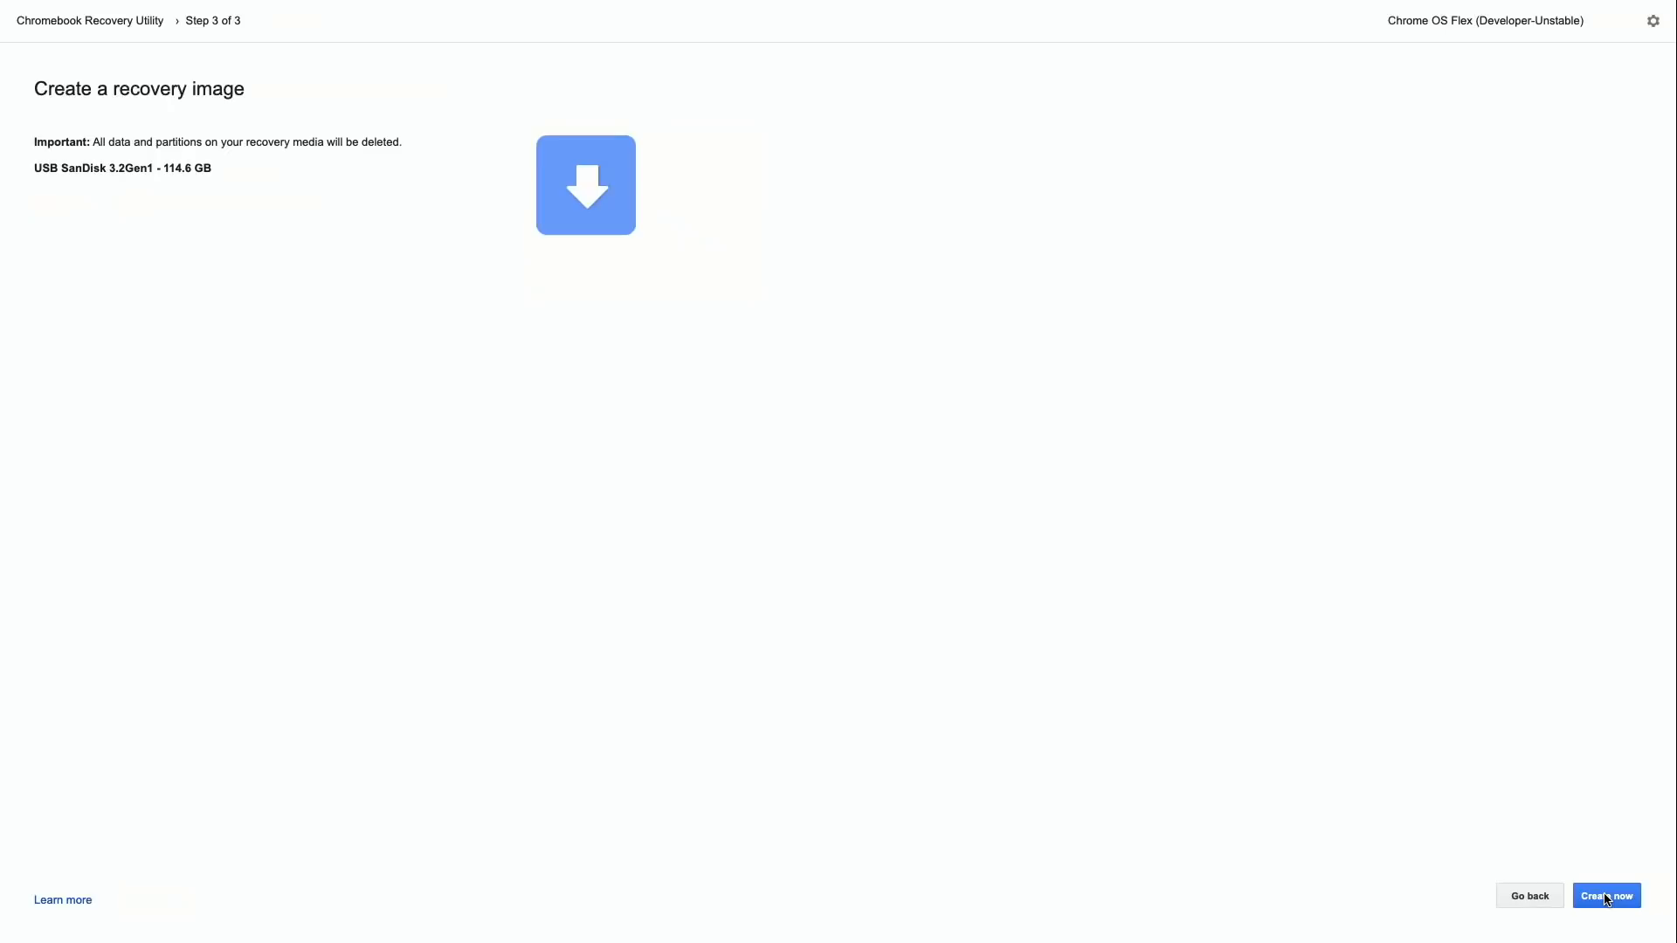
click(1606, 896)
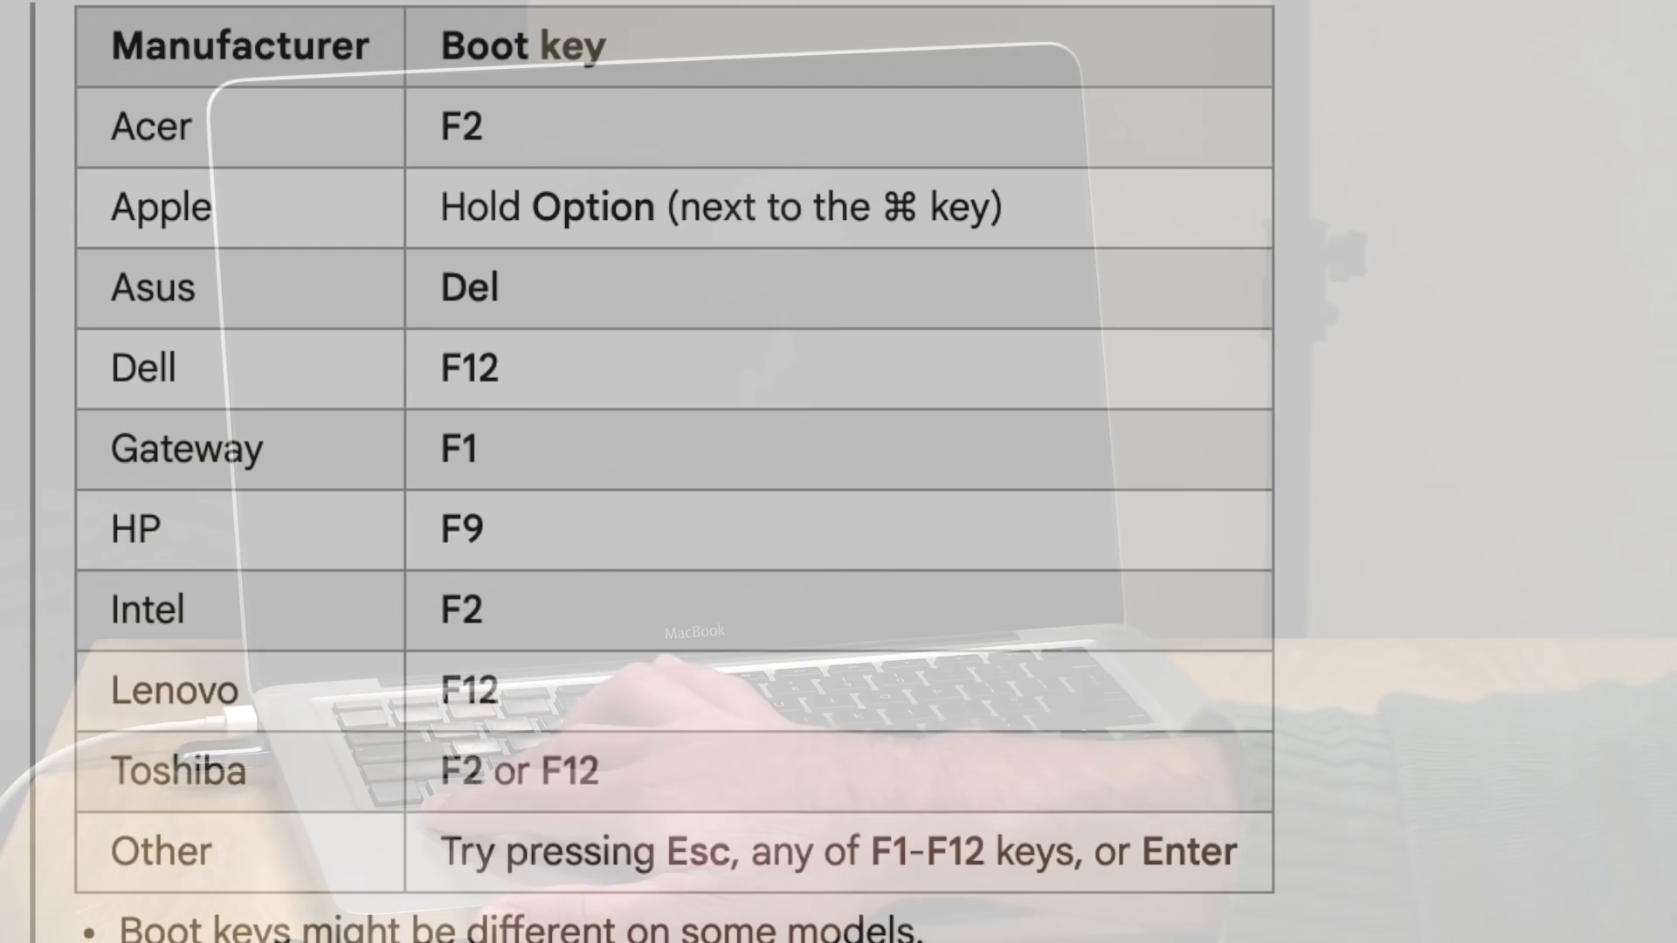
Step: Boot the MacBook from the USB installer into the CloudReady 2.0 welcome screen
scroll(down, 3)
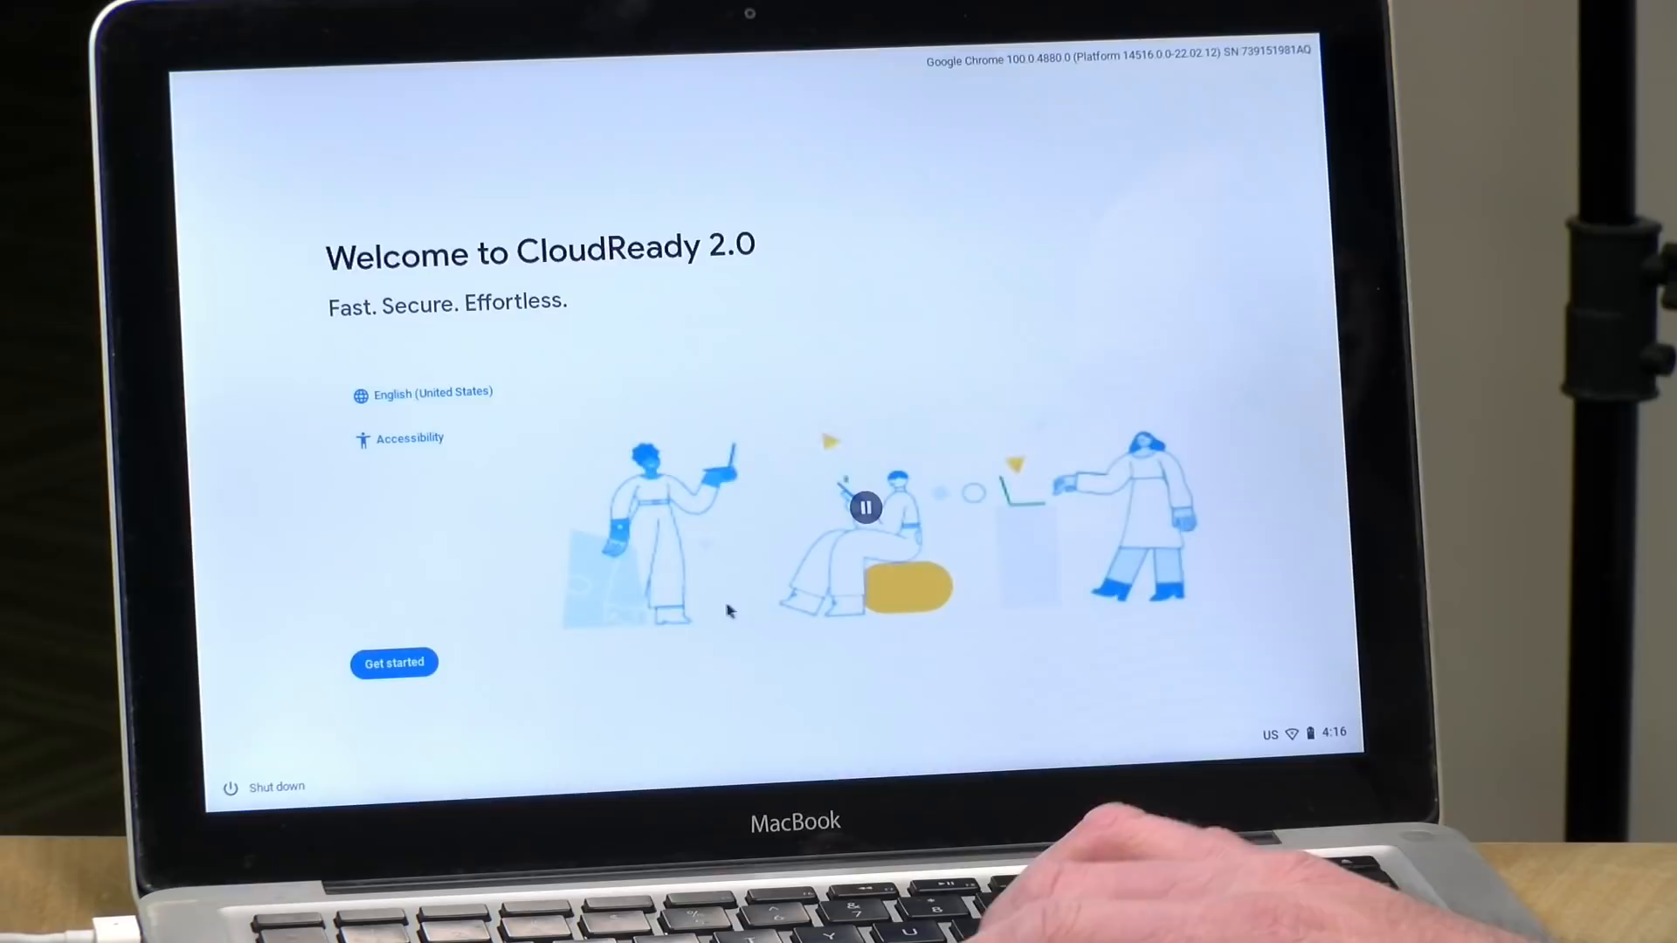
Step: Start CloudReady setup and choose 'Try it first' to run from USB
click(394, 662)
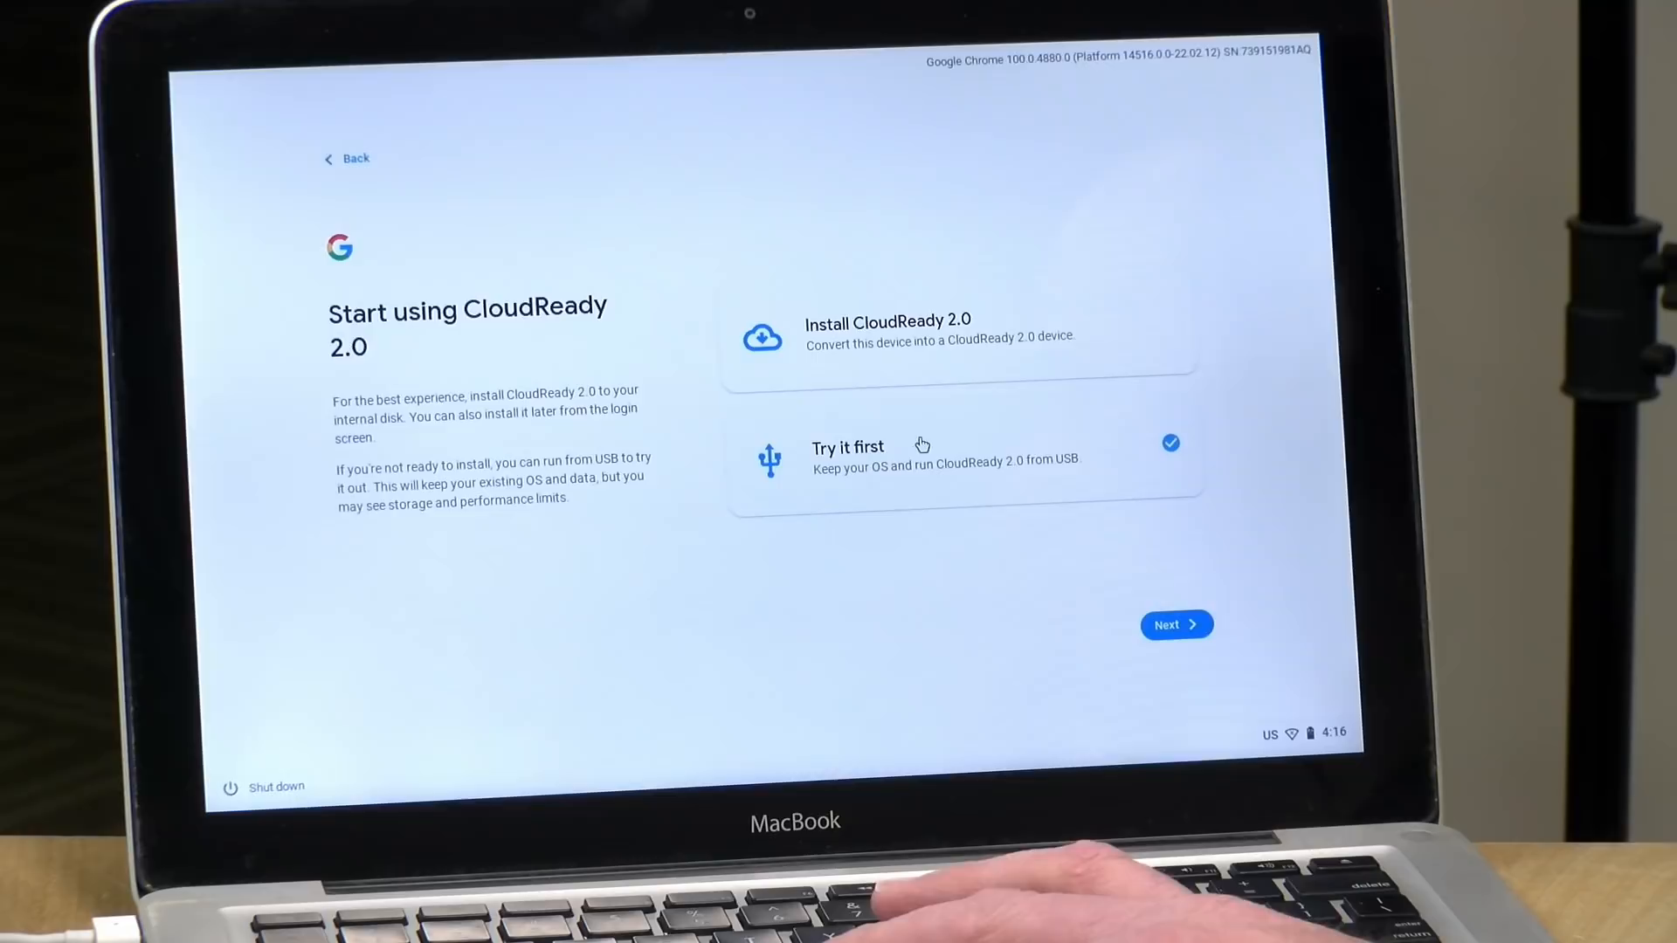
mouse_move(1221, 635)
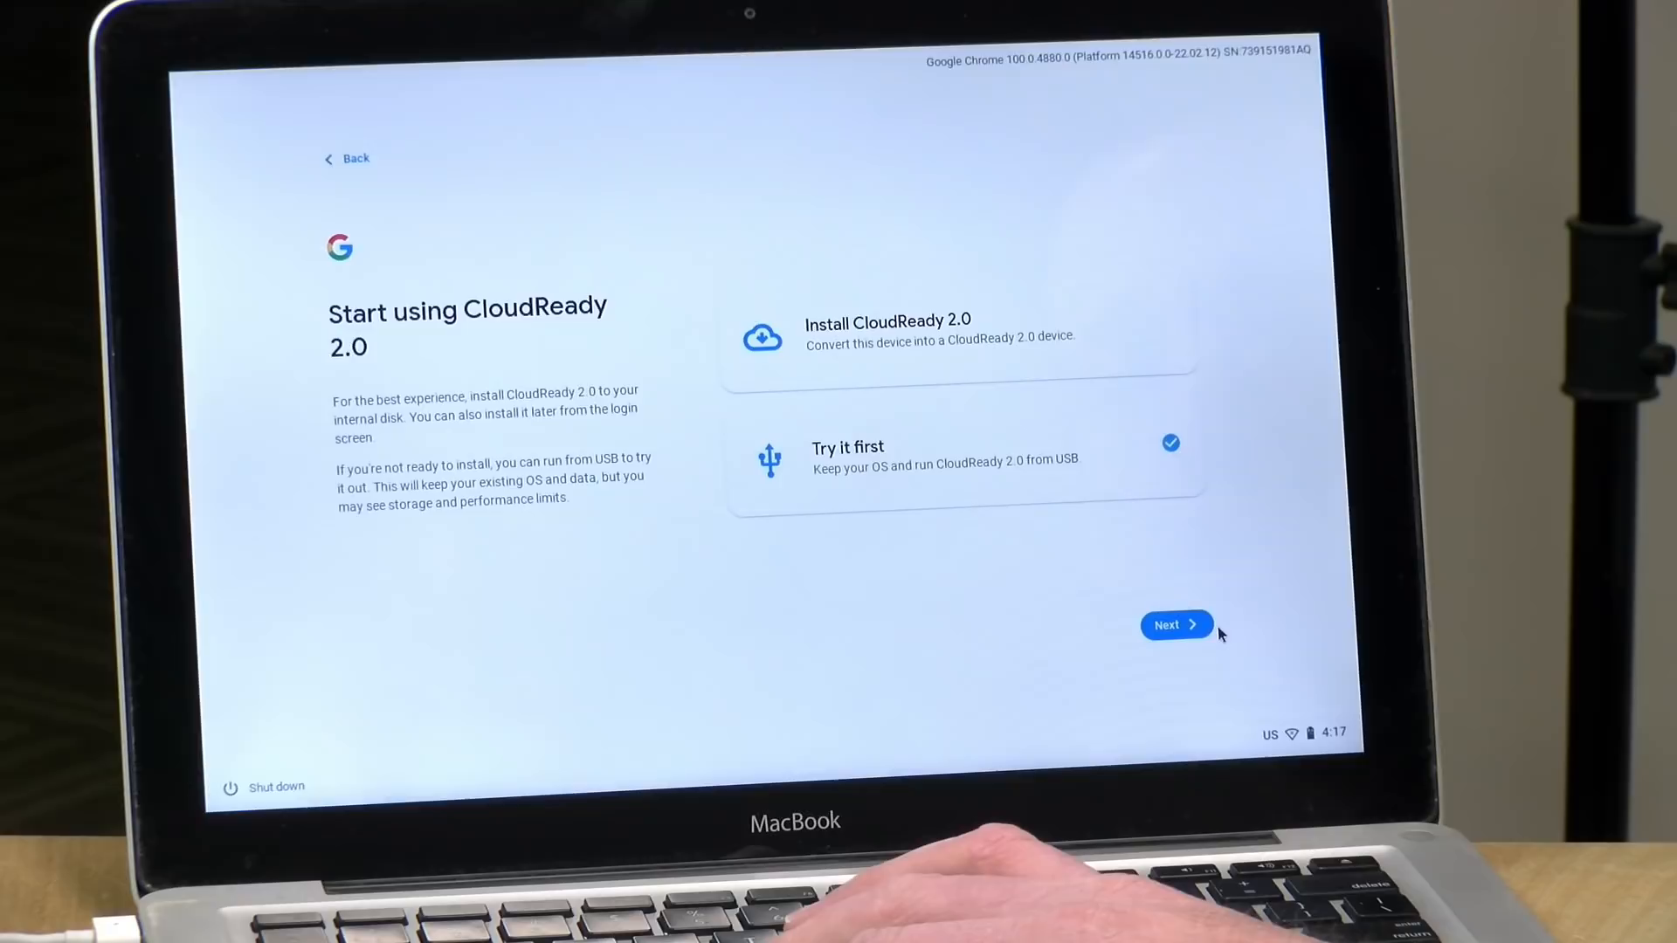
click(1176, 624)
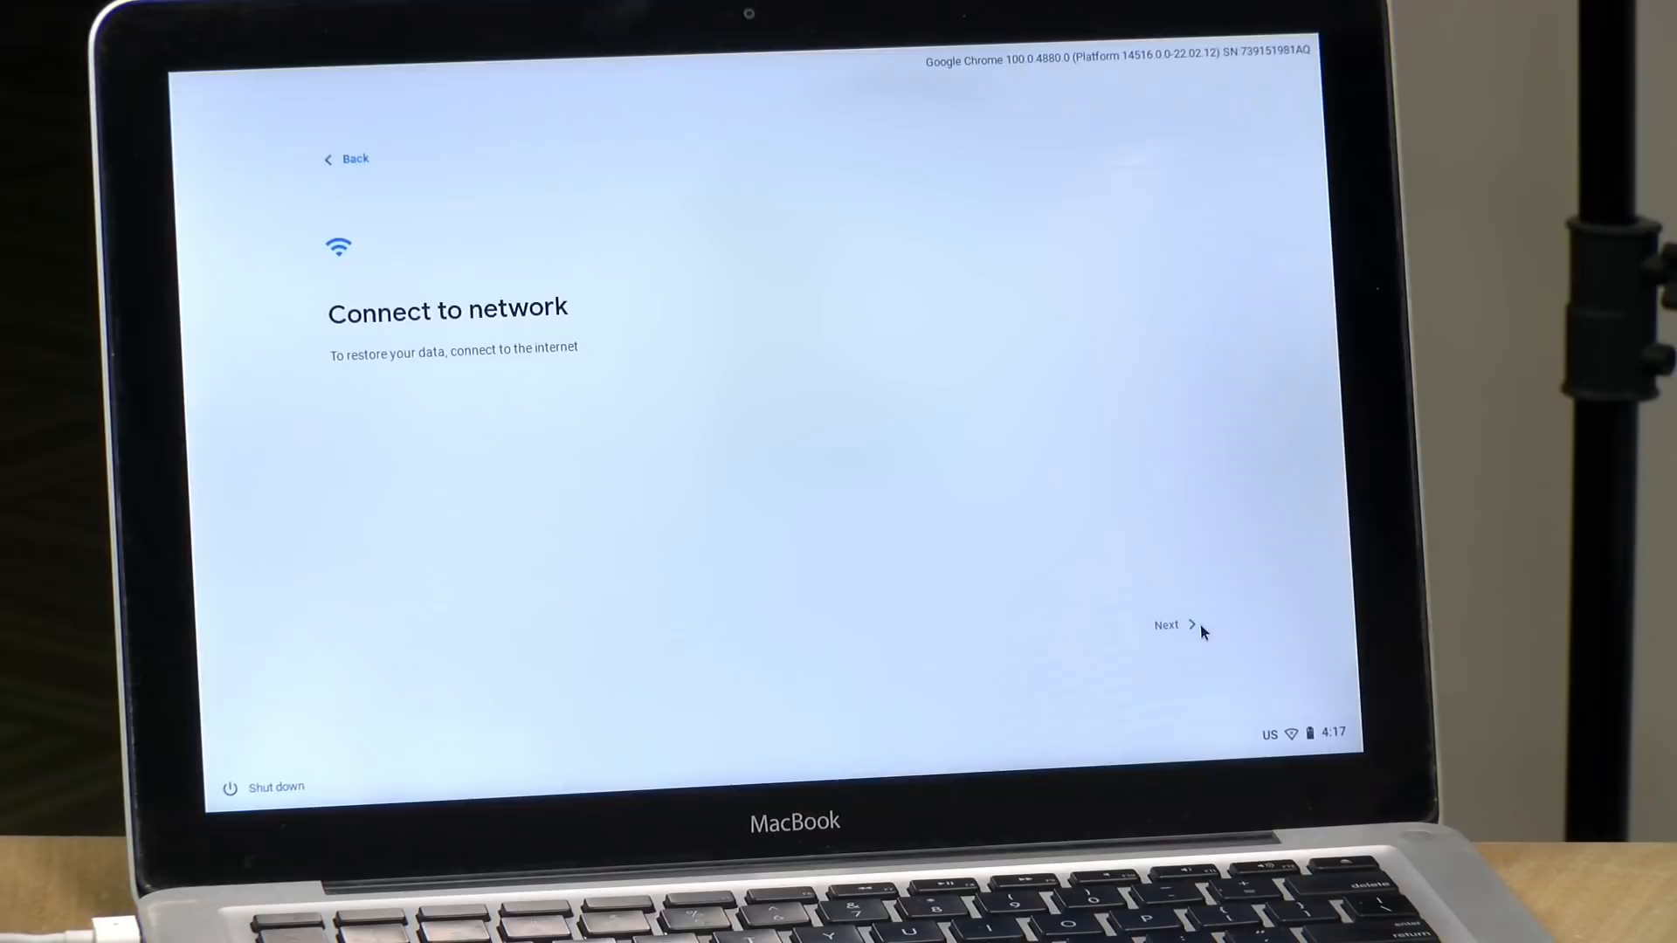
Step: Skip past Connect to network and accept the Google terms of service
click(1164, 625)
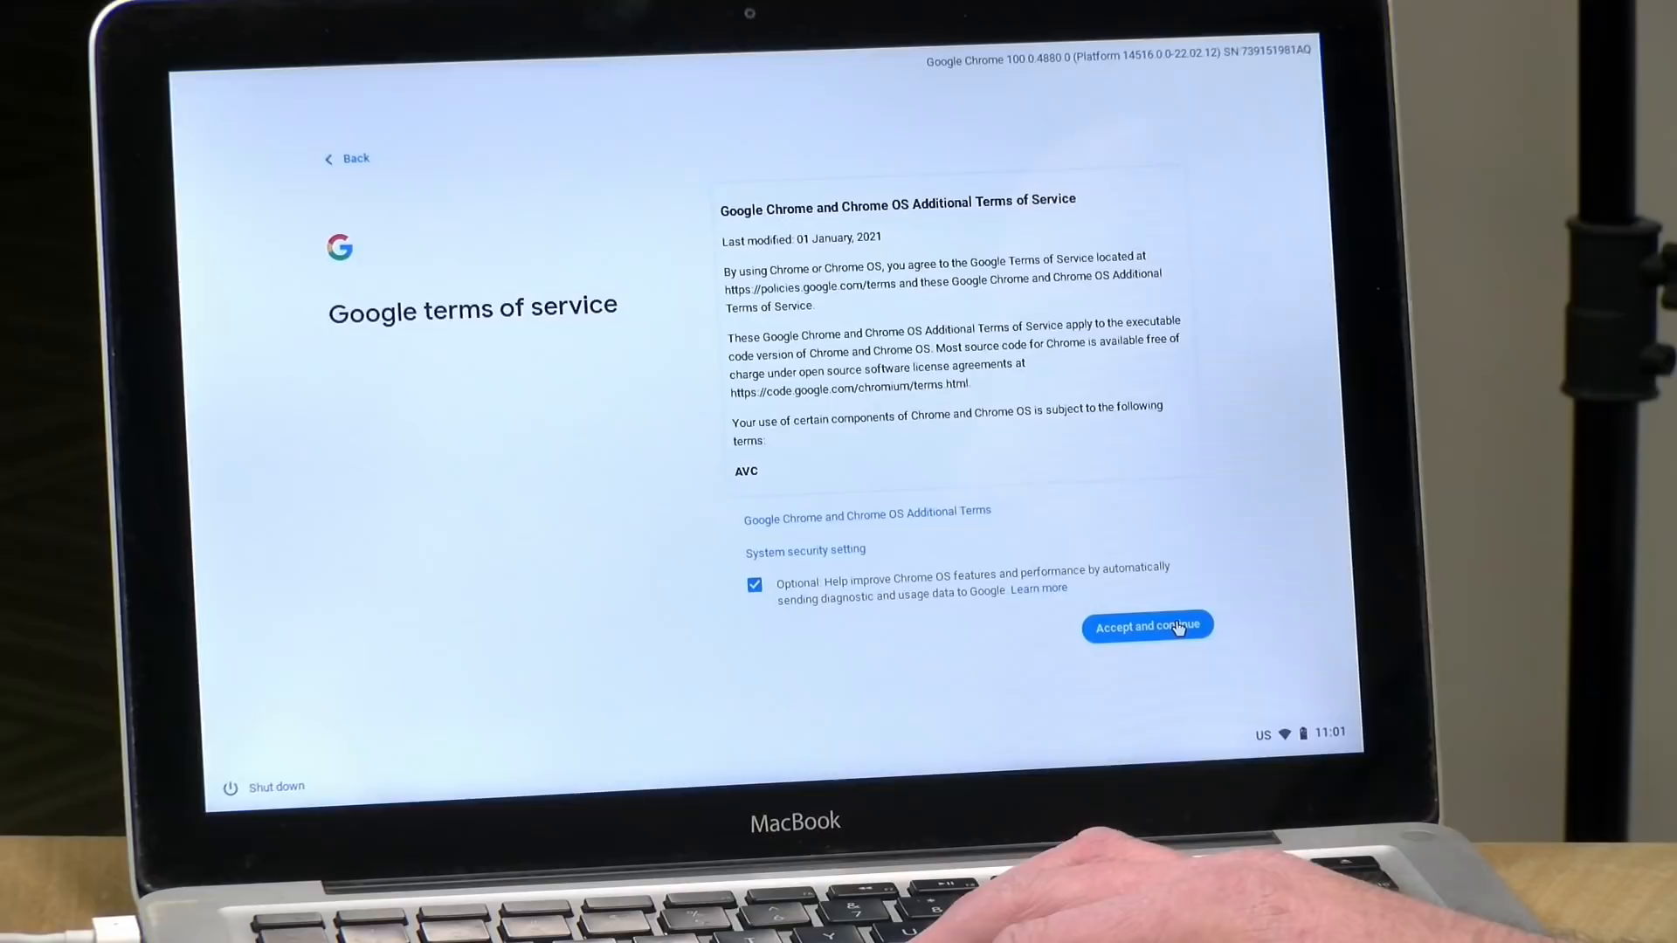
click(1146, 626)
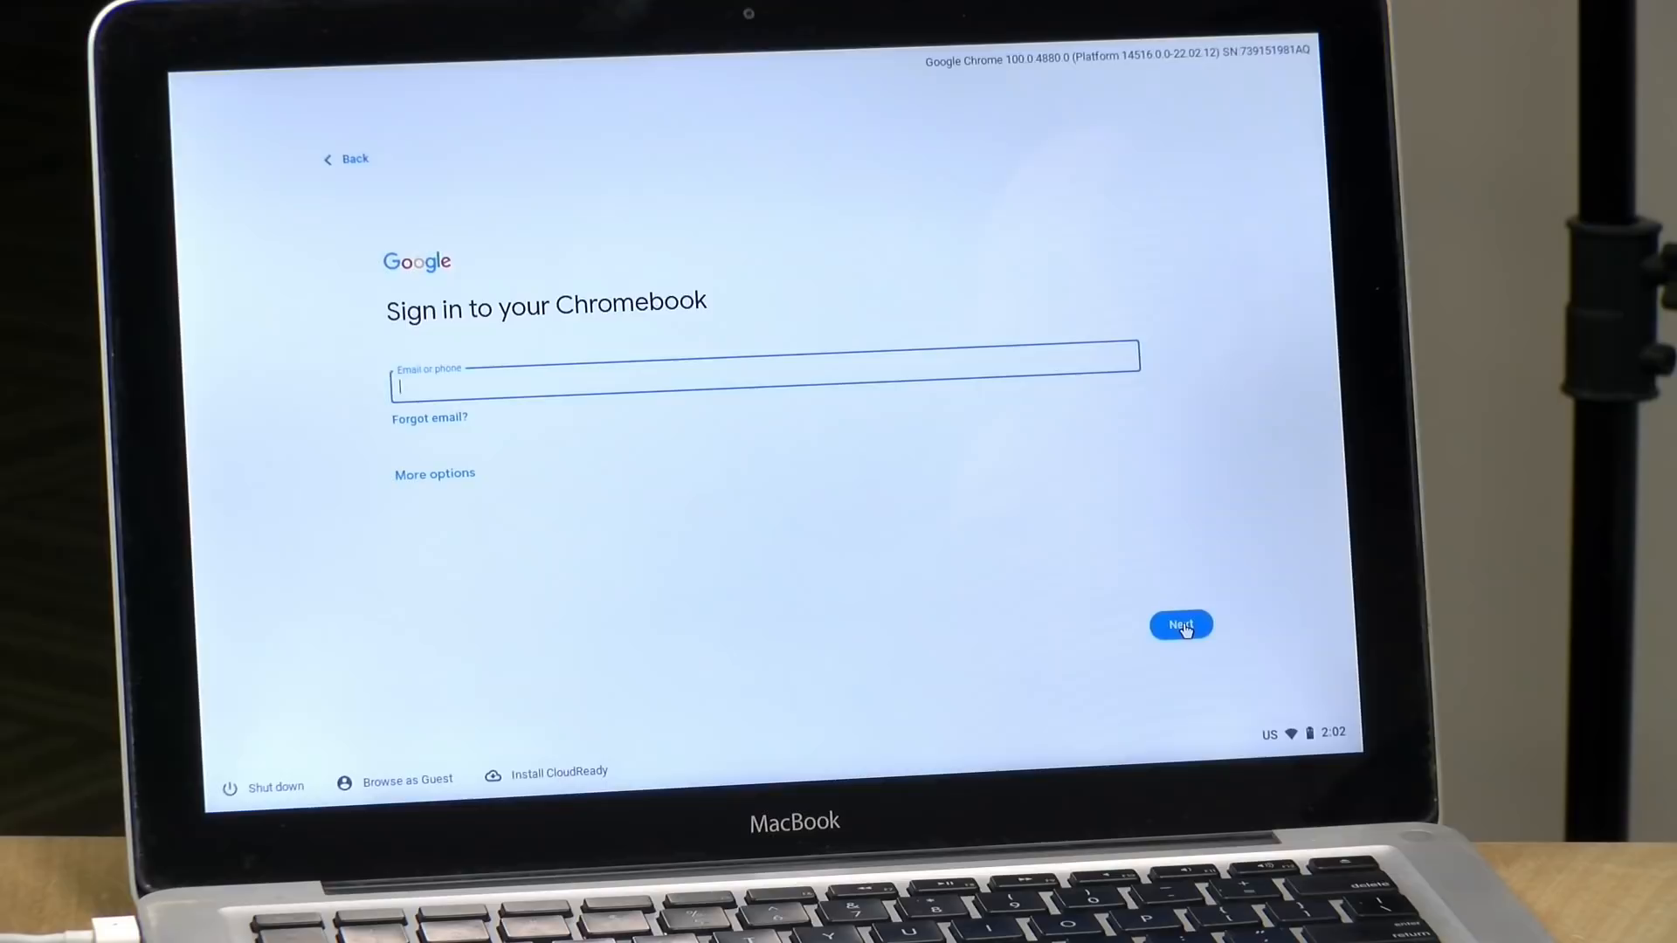
Step: Submit the Google account email and accept the Chrome device sync settings
click(1180, 623)
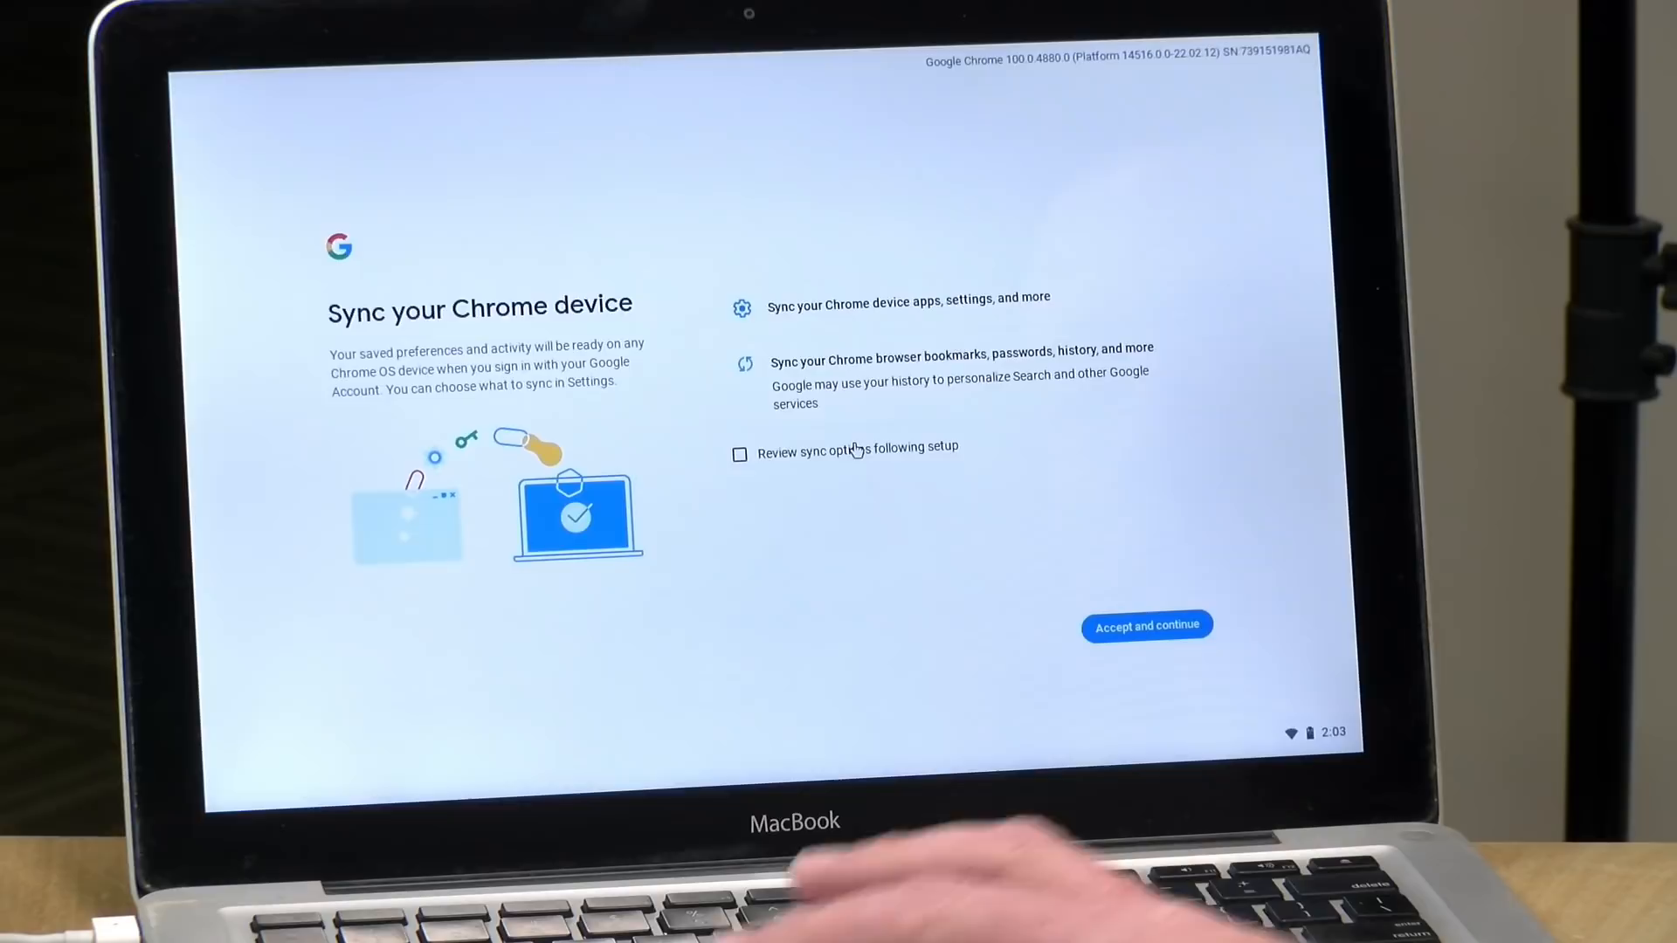
click(1146, 626)
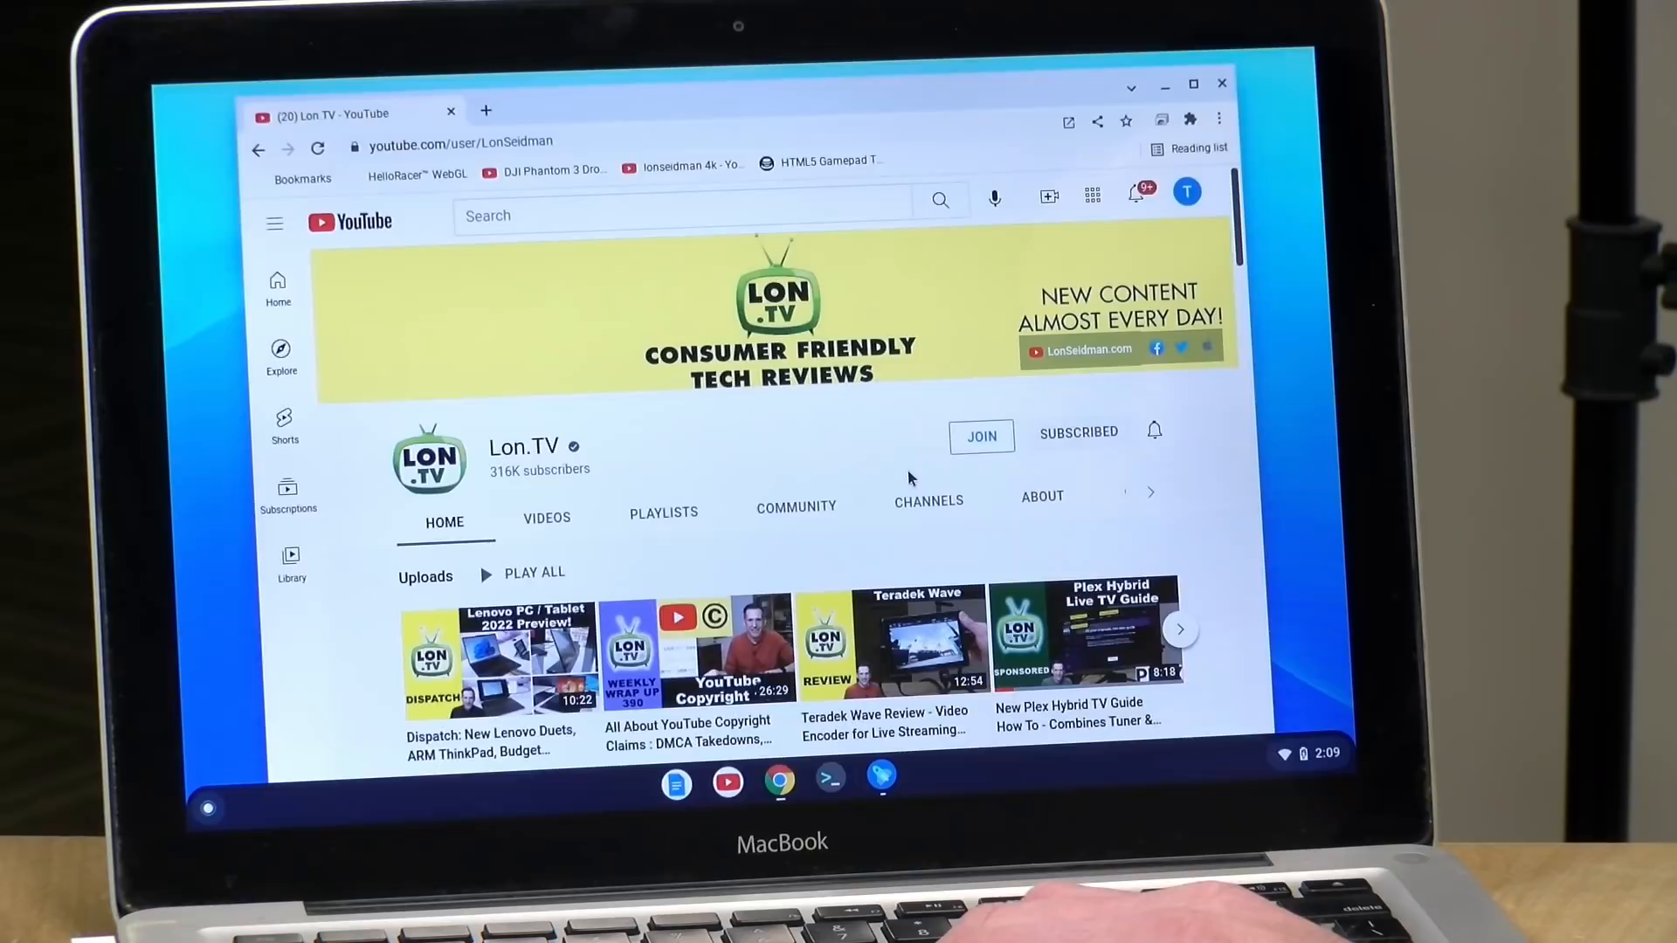
Step: Bring up the 'Welcome to your Chrome device' explore app in place of the YouTube window
click(493, 660)
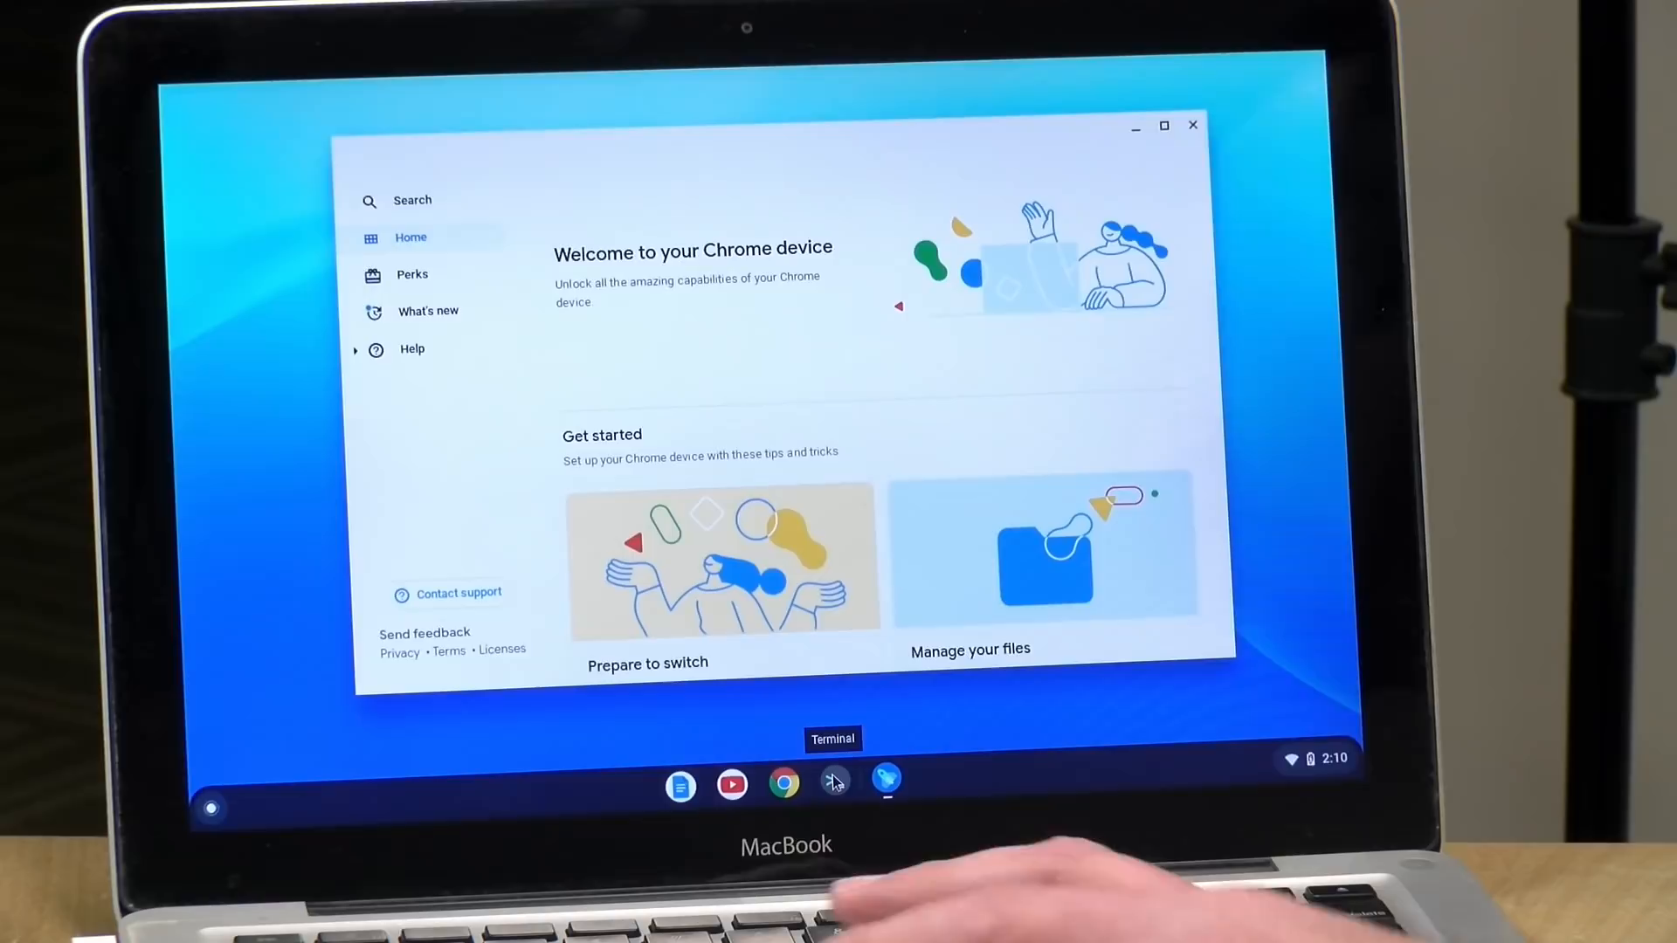
Step: Launch Terminal from the shelf to bring up the 450 MB Linux setup dialog
click(833, 784)
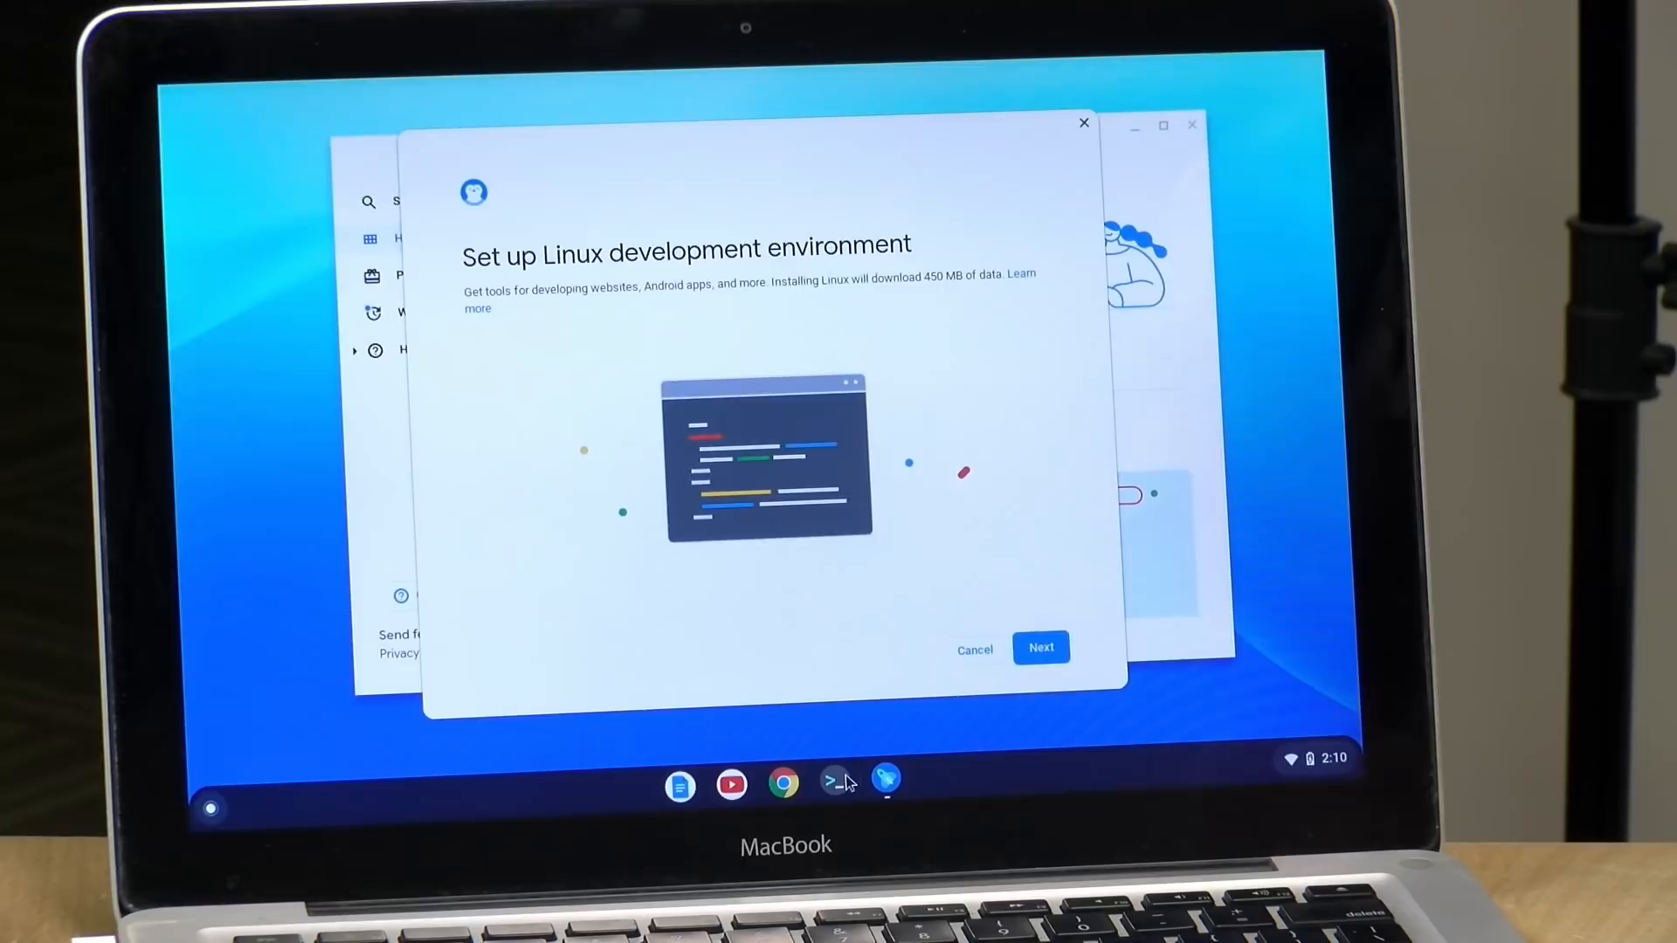
Step: Install Linux with the default username and disk size, ending in a virtual machine download error
click(1041, 648)
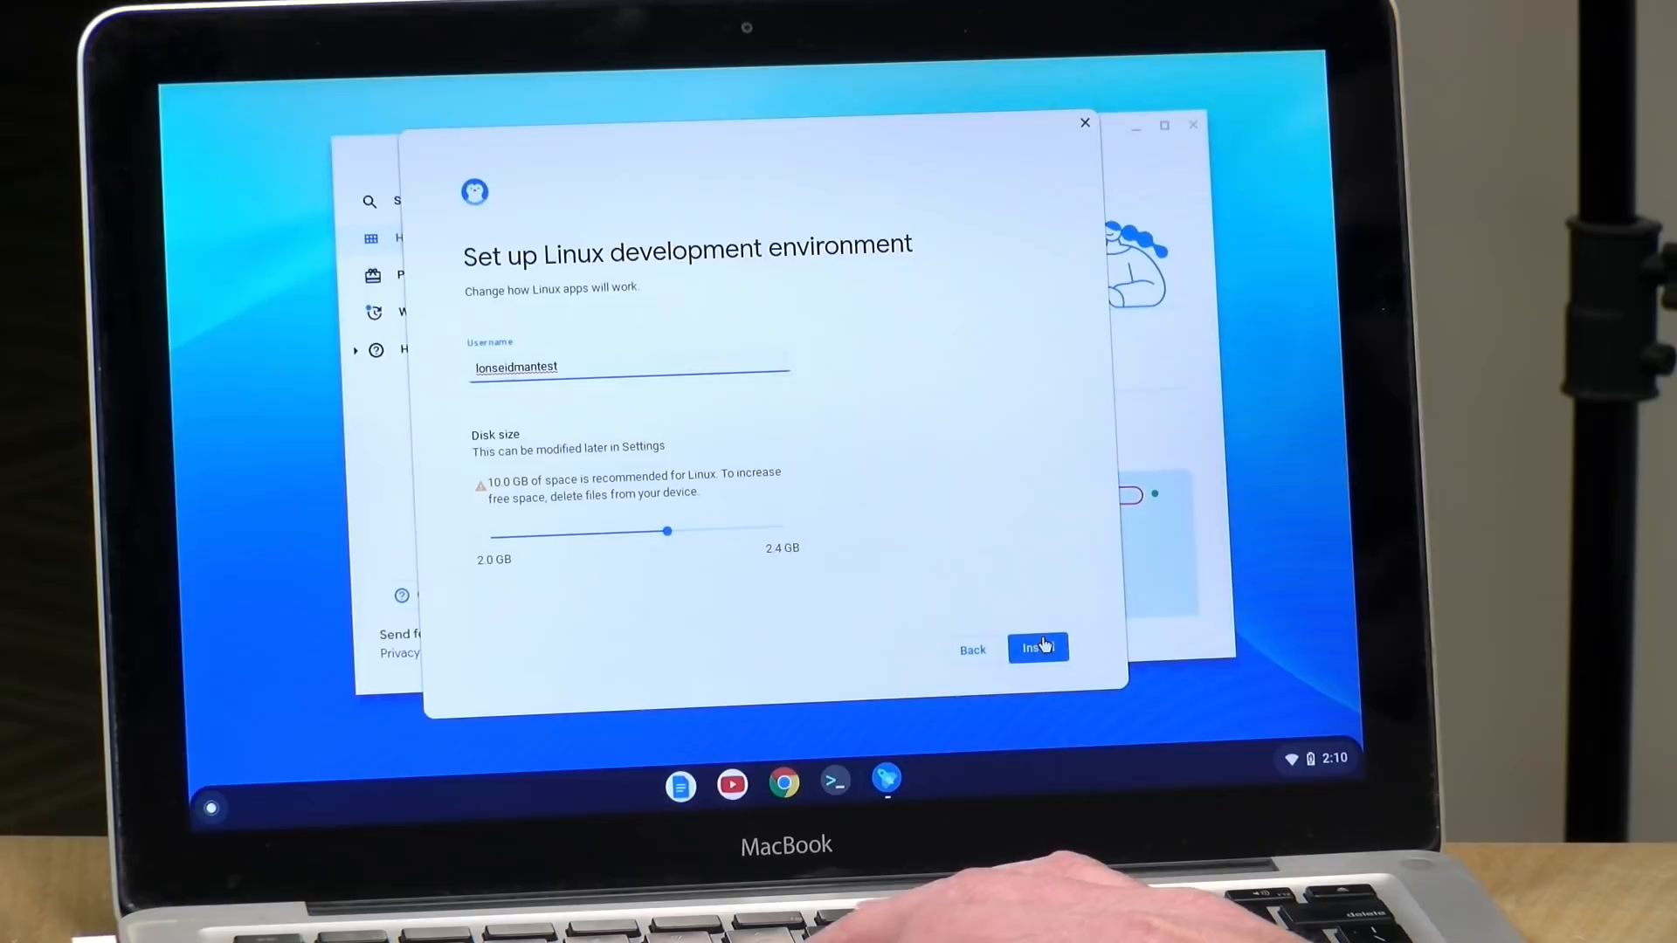
click(1037, 647)
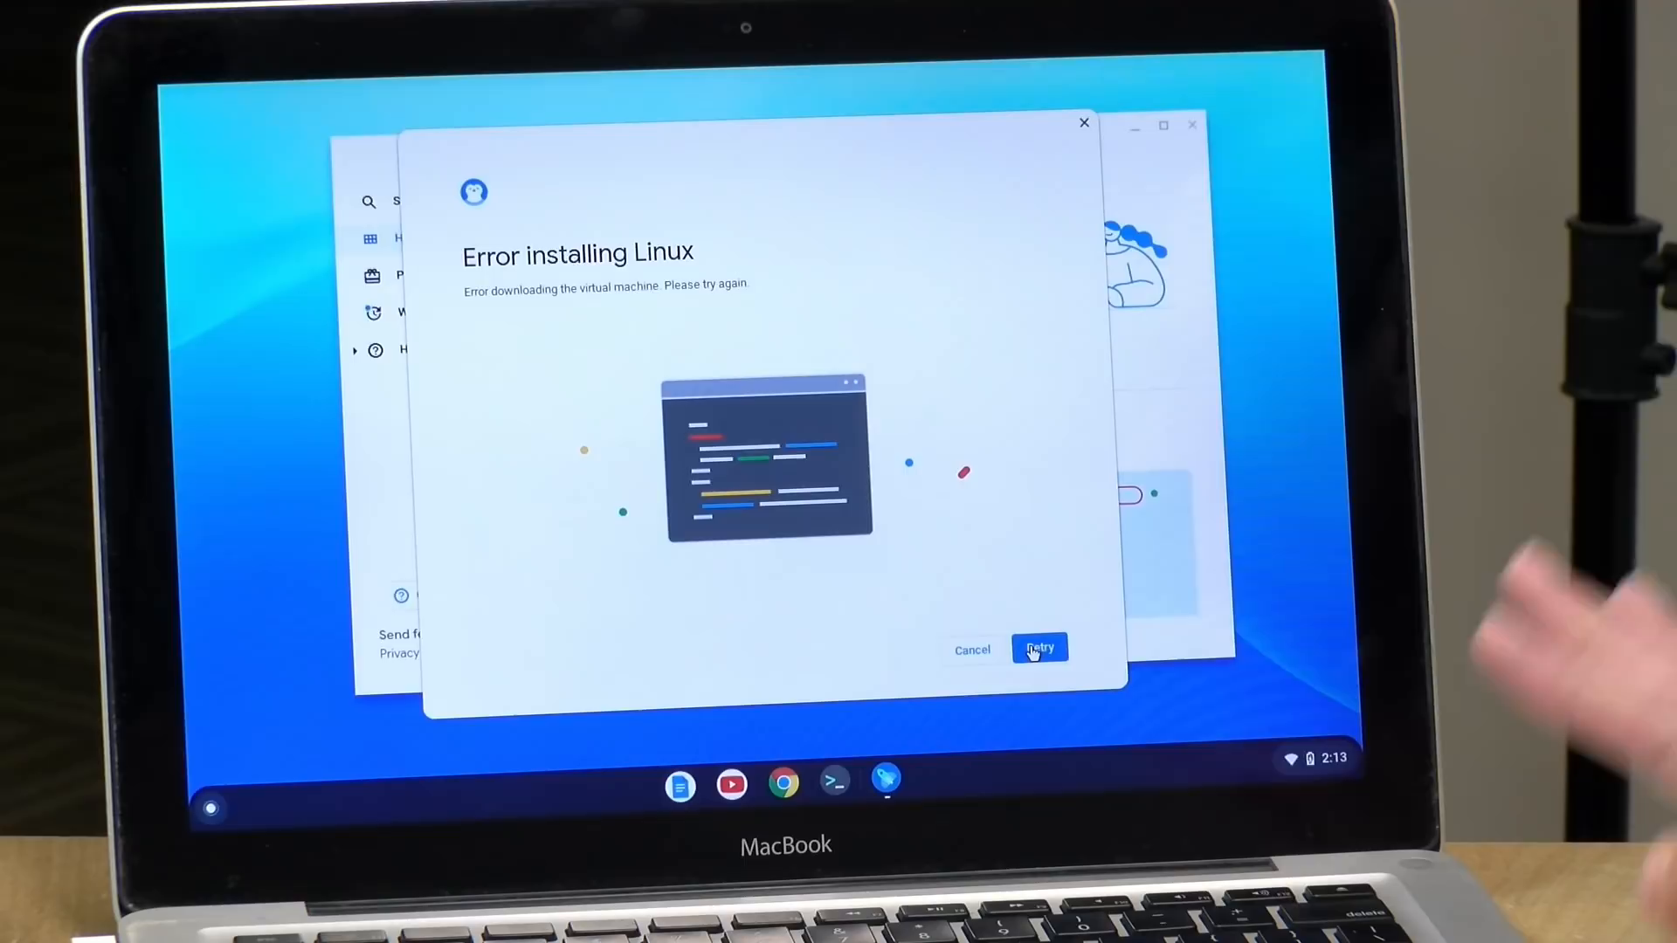
mouse_move(1309, 780)
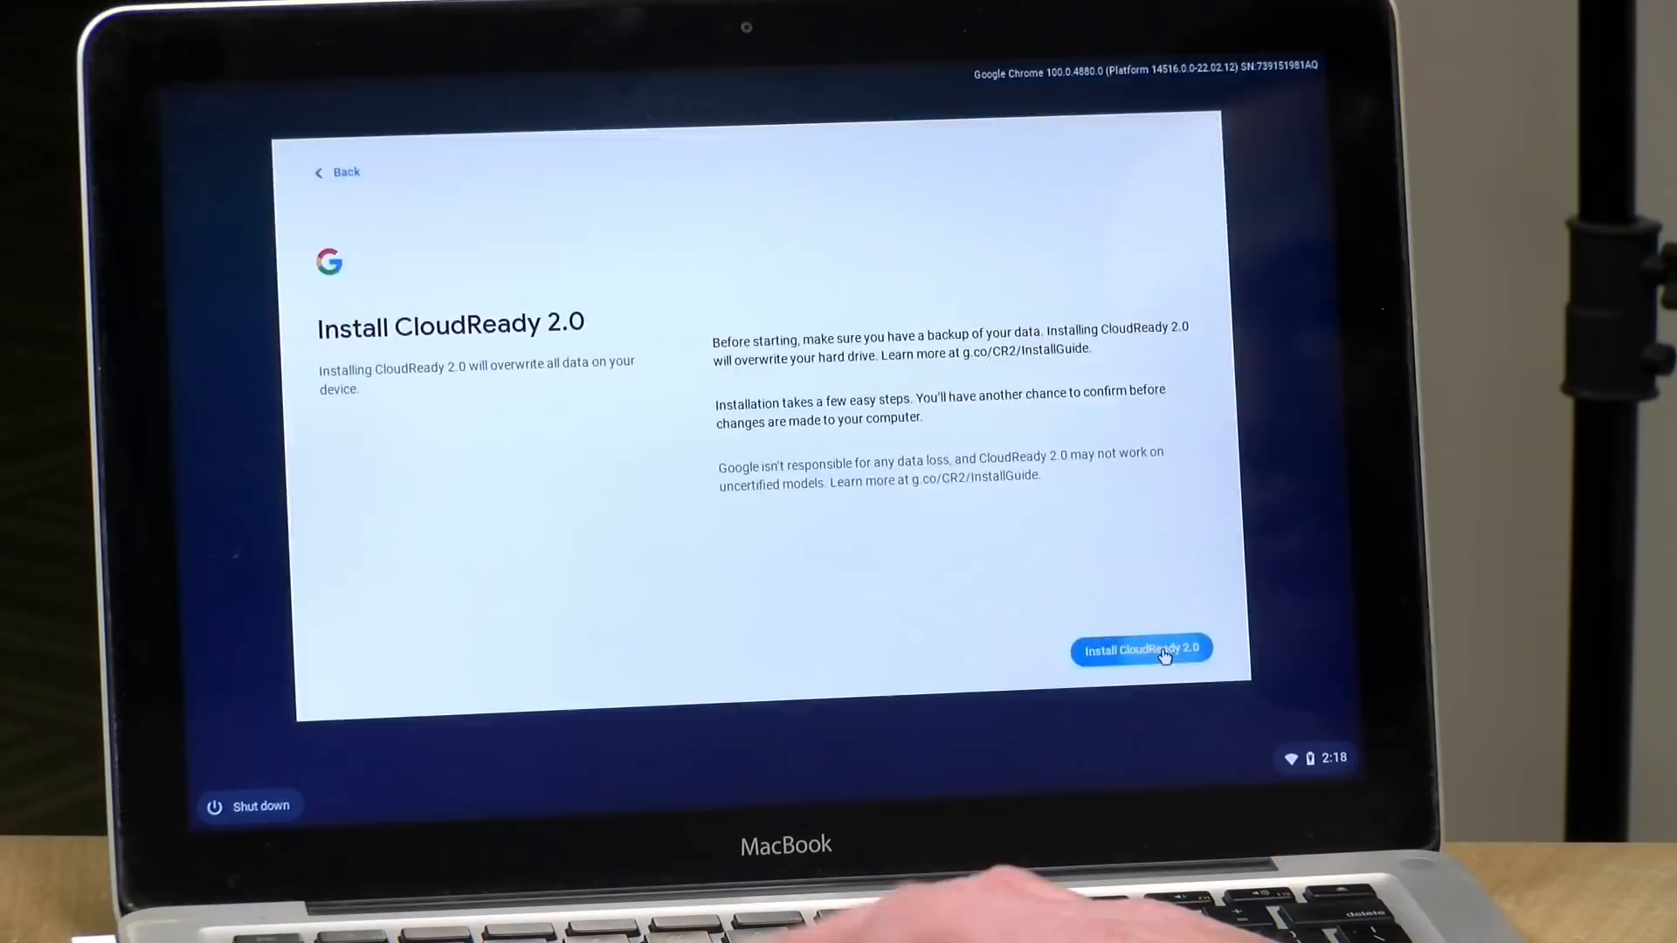
click(1142, 650)
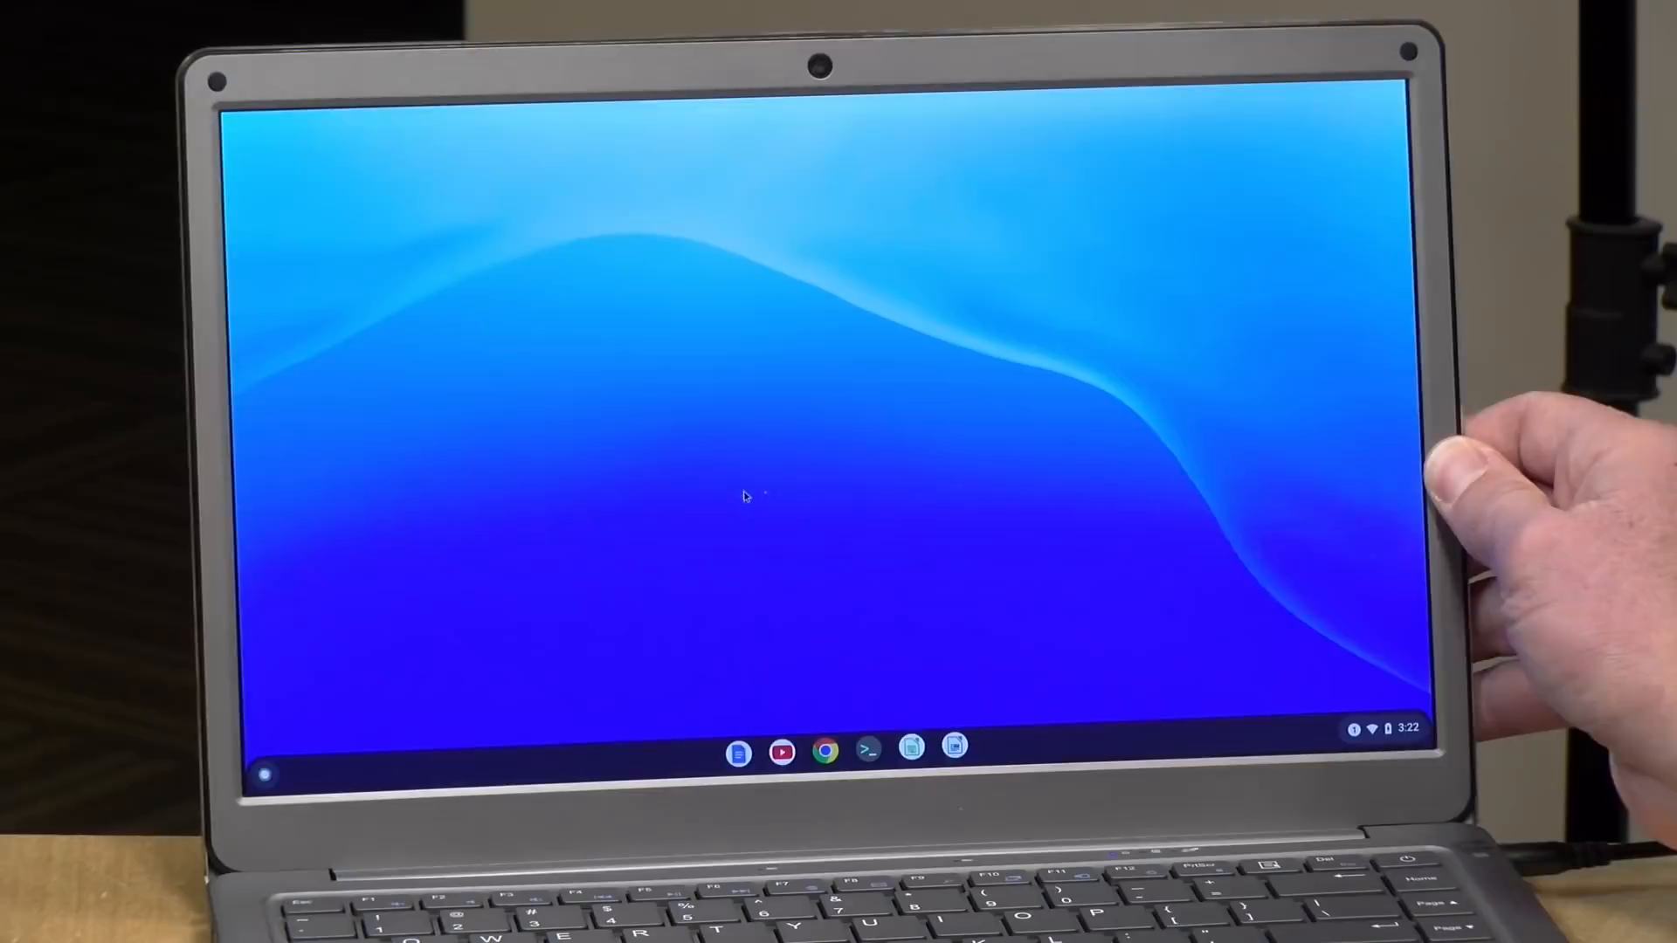
click(825, 748)
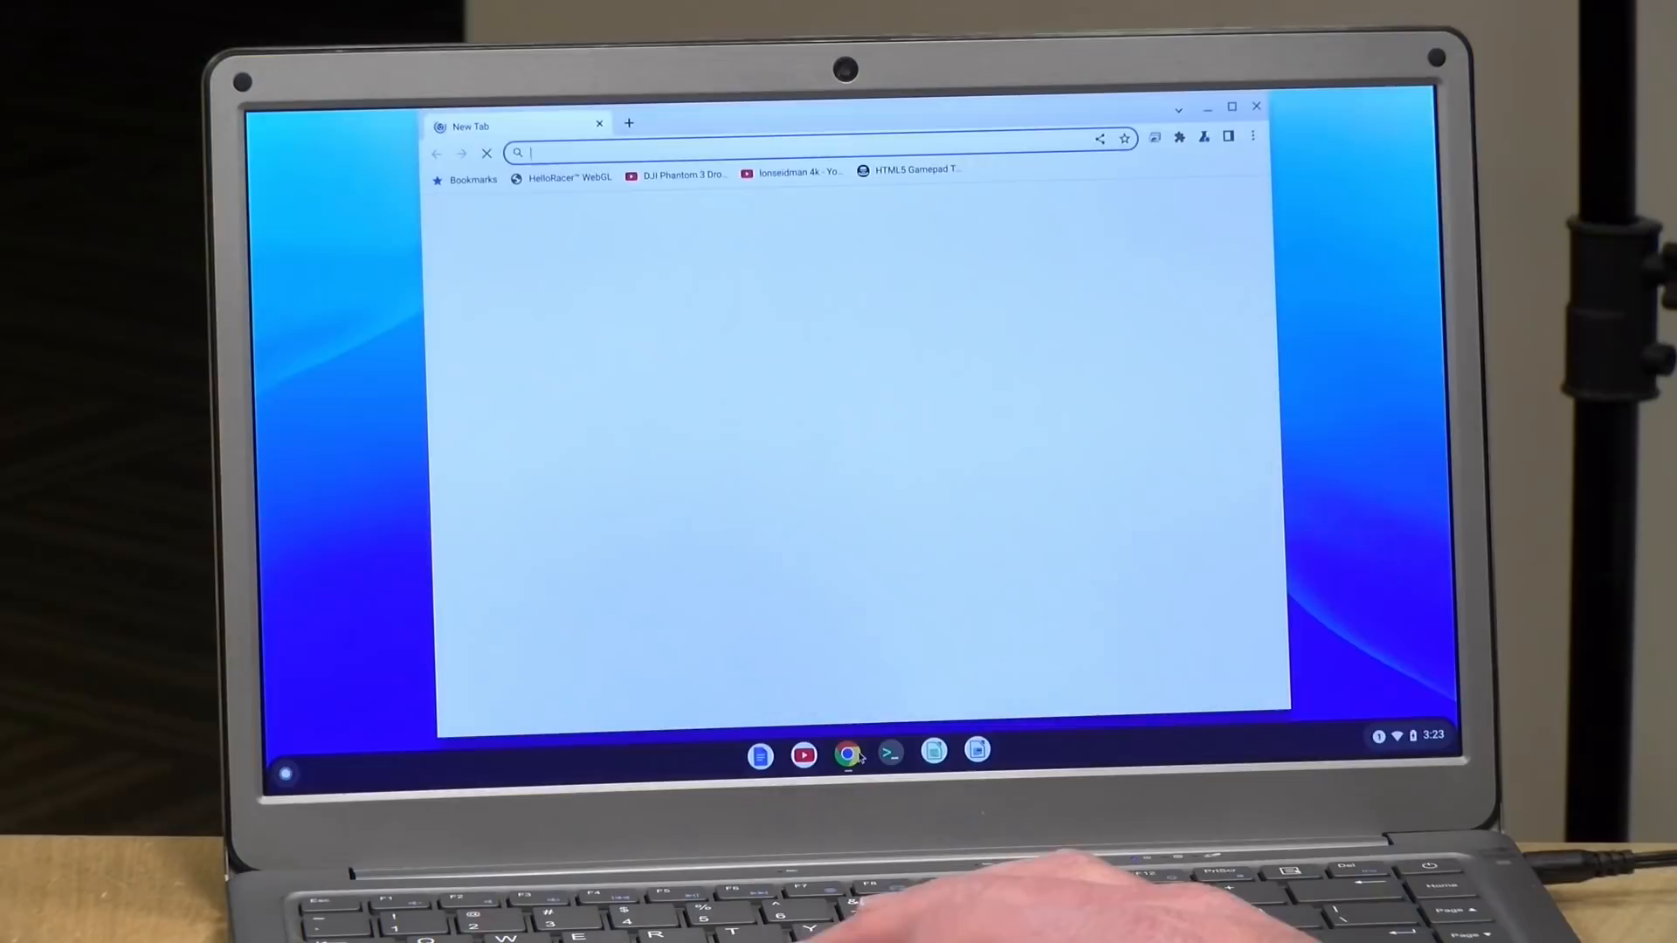
text(lon.tv)
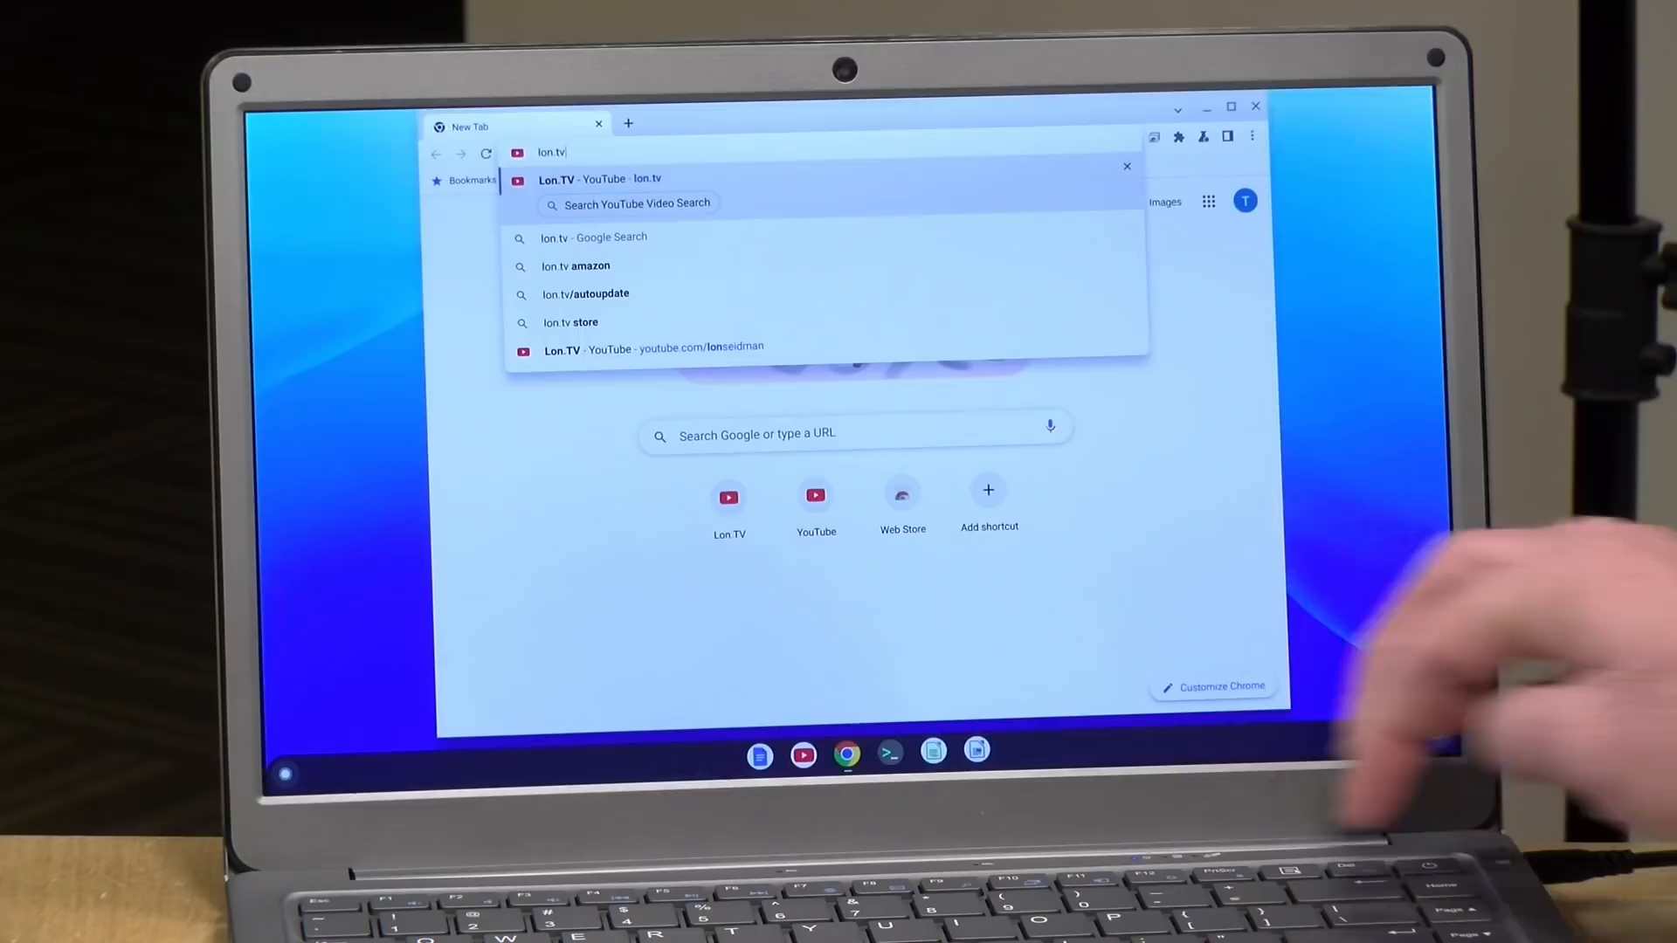
click(598, 179)
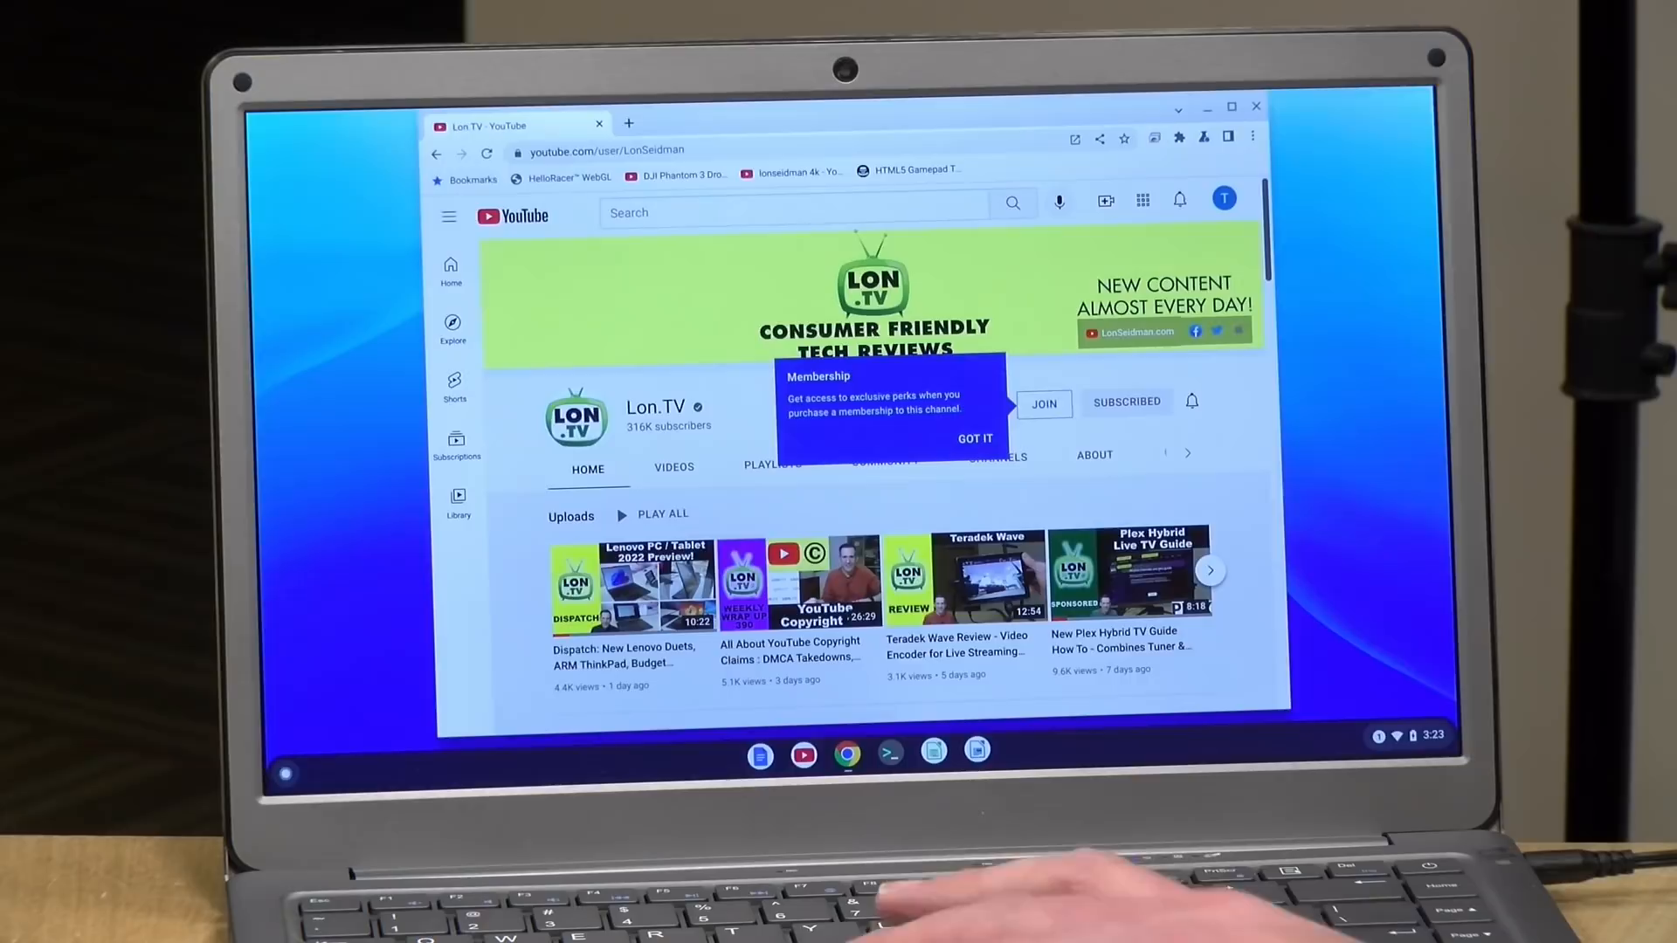
click(974, 438)
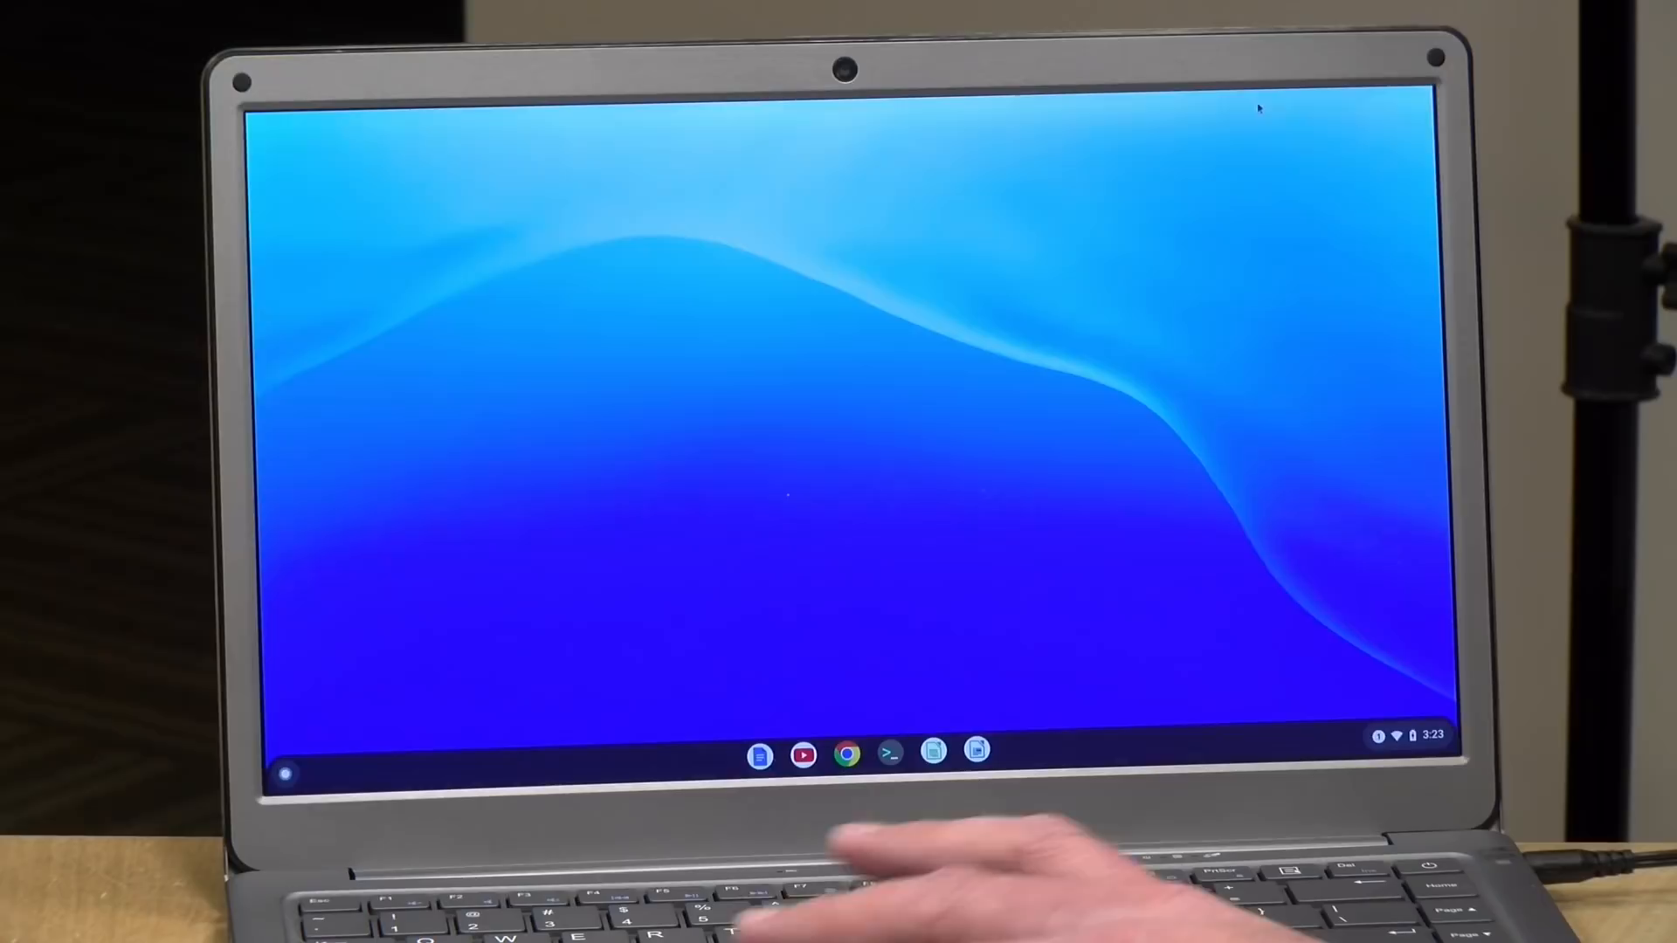
Step: Open the Linux terminal from the shelf, then launch LibreOffice from its shelf icon
click(887, 754)
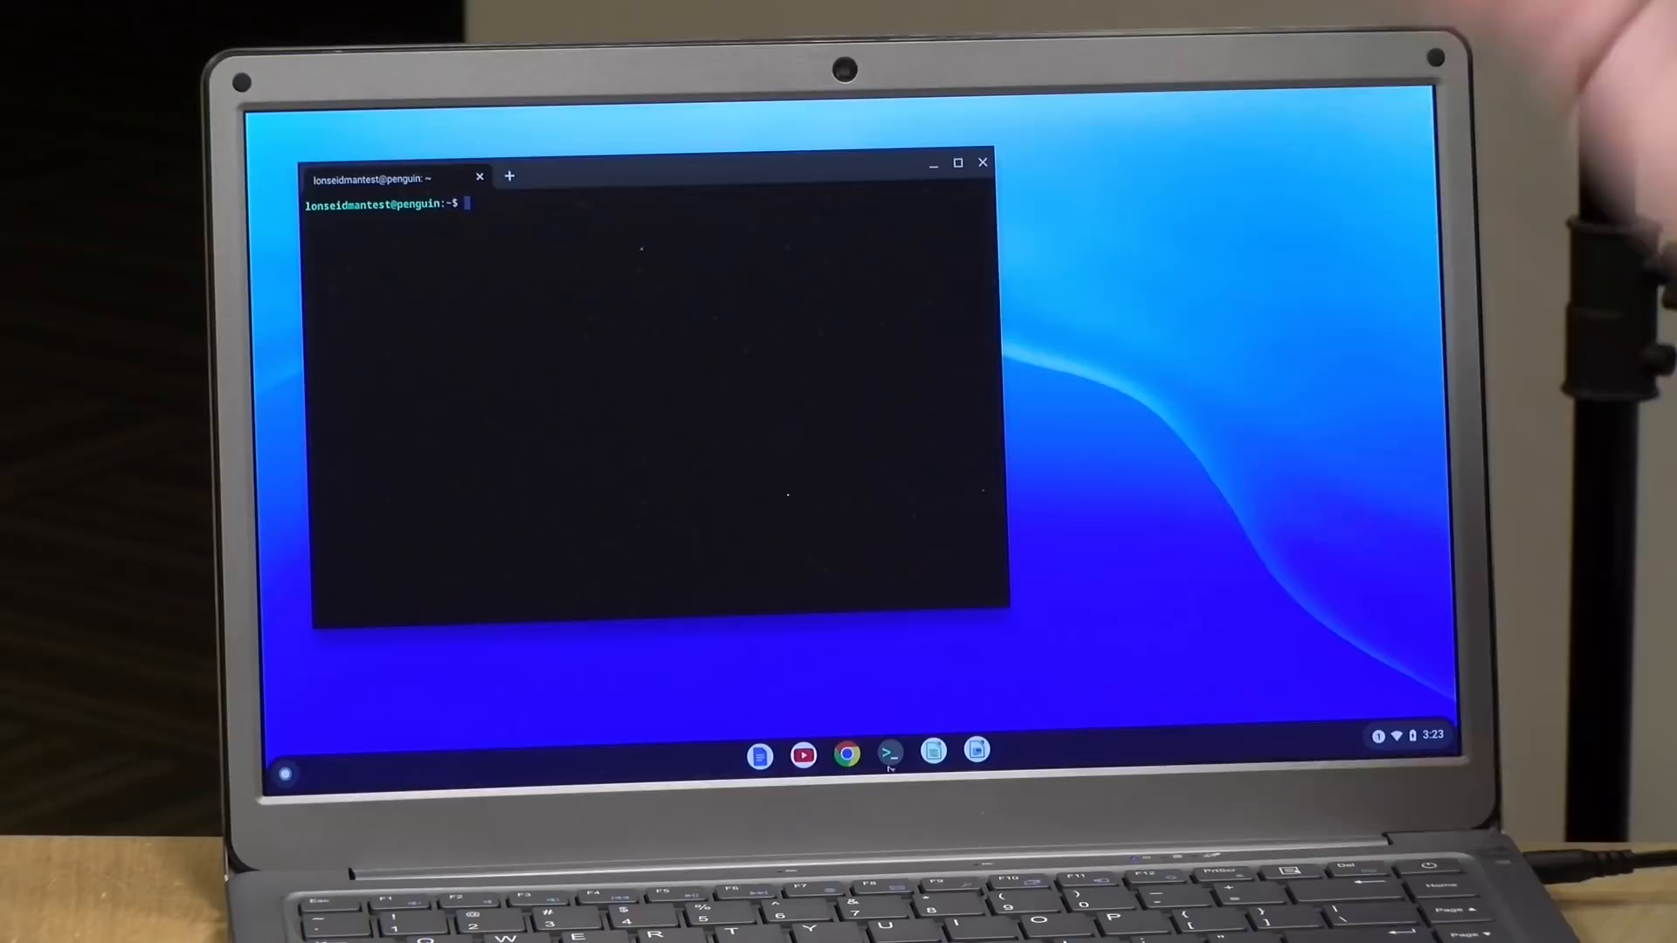
click(934, 779)
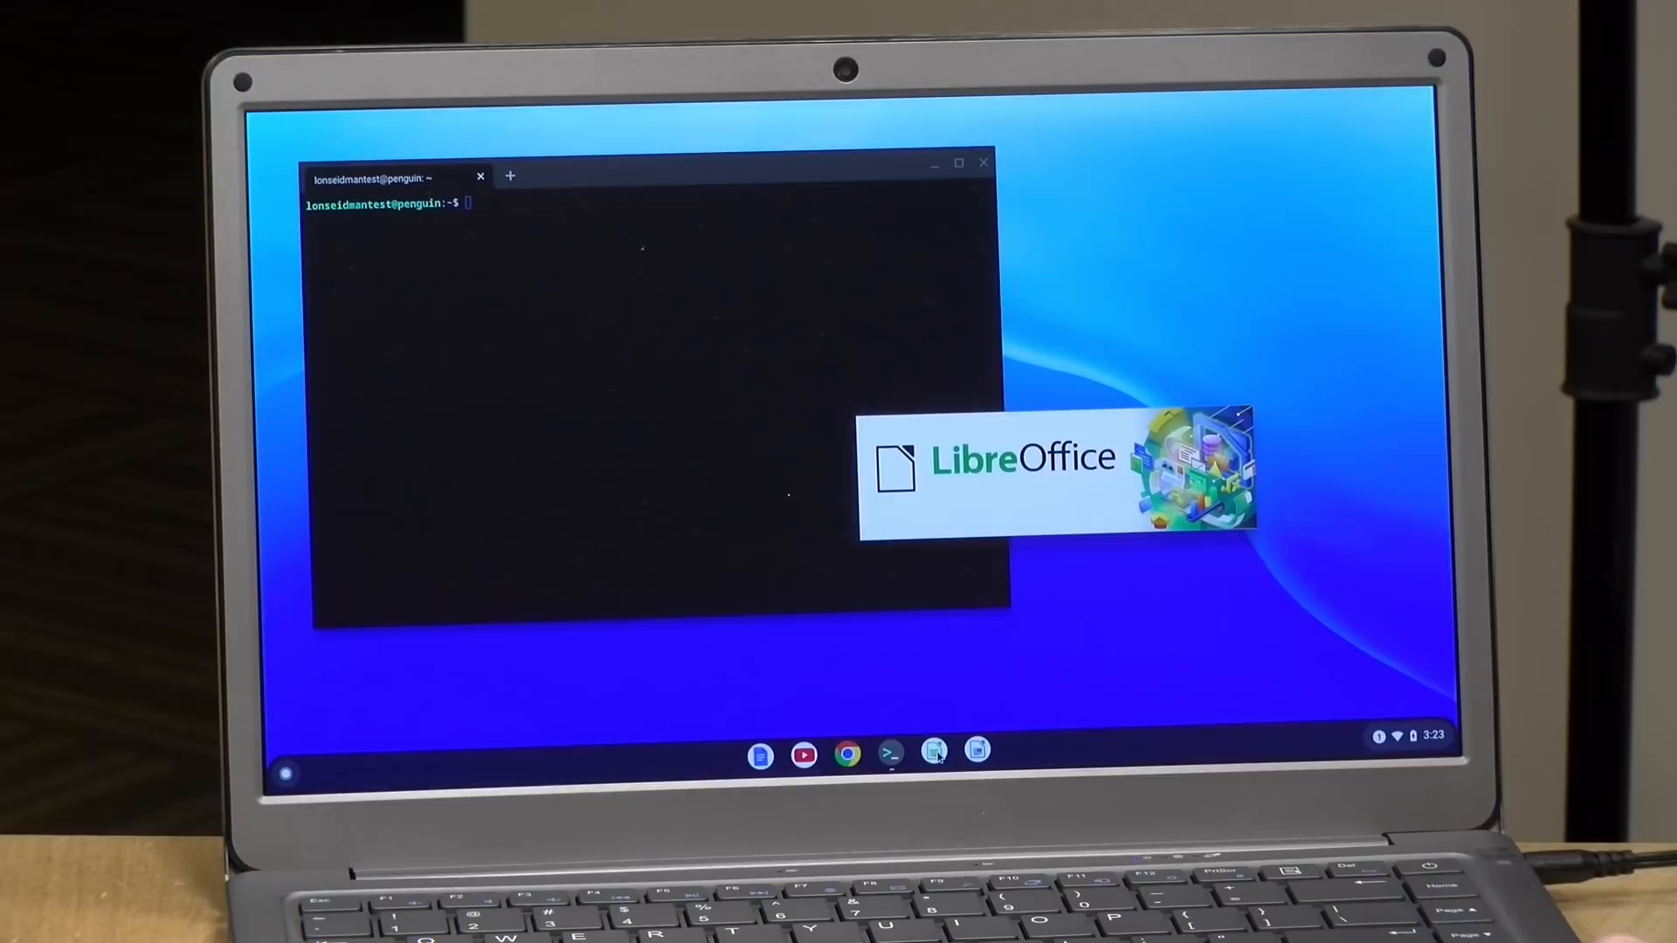